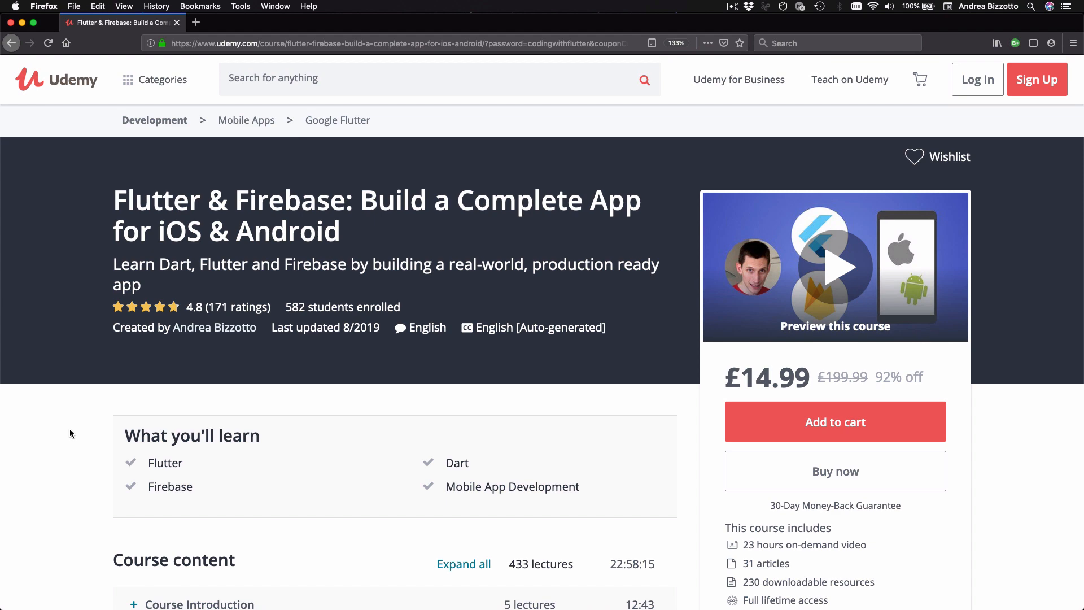
From the Time Tracker Sign In screen, start Google sign-in to reach the google.com permission prompt
scroll(down, 3)
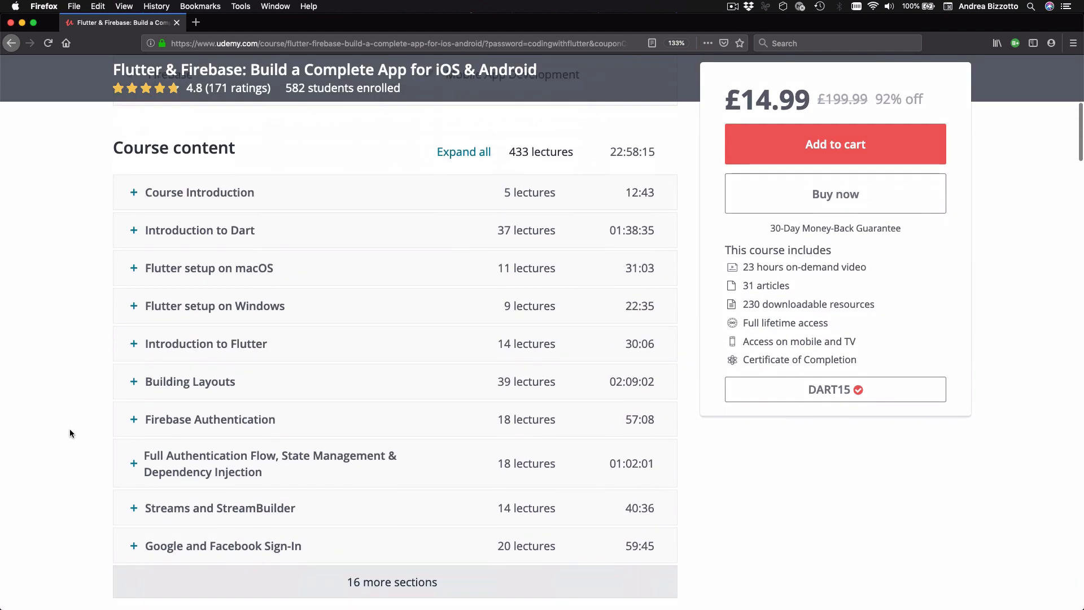
scroll(down, 3)
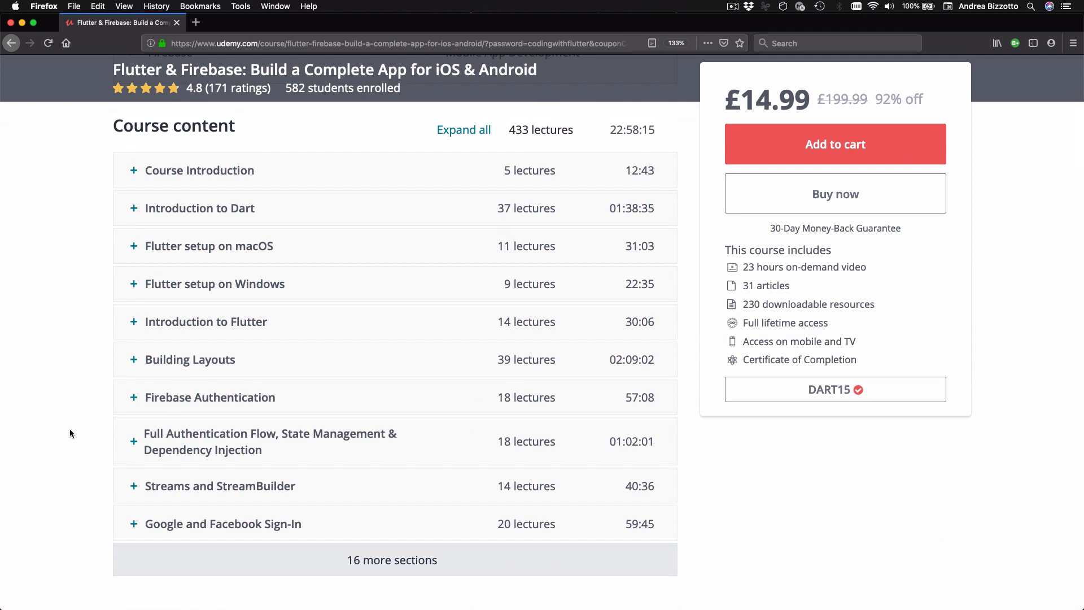
scroll(down, 3)
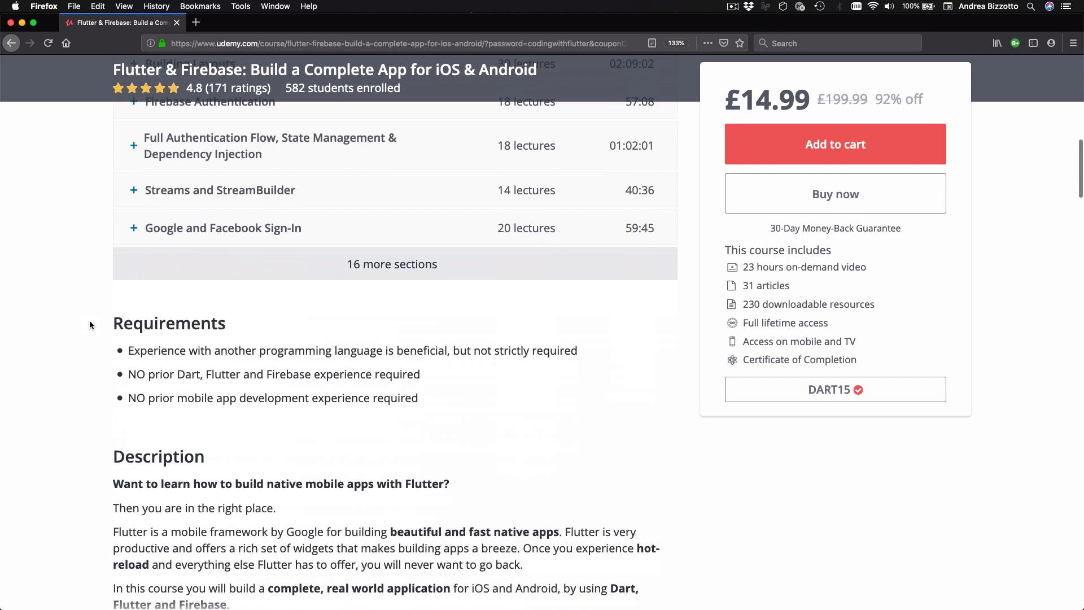
scroll(down, 3)
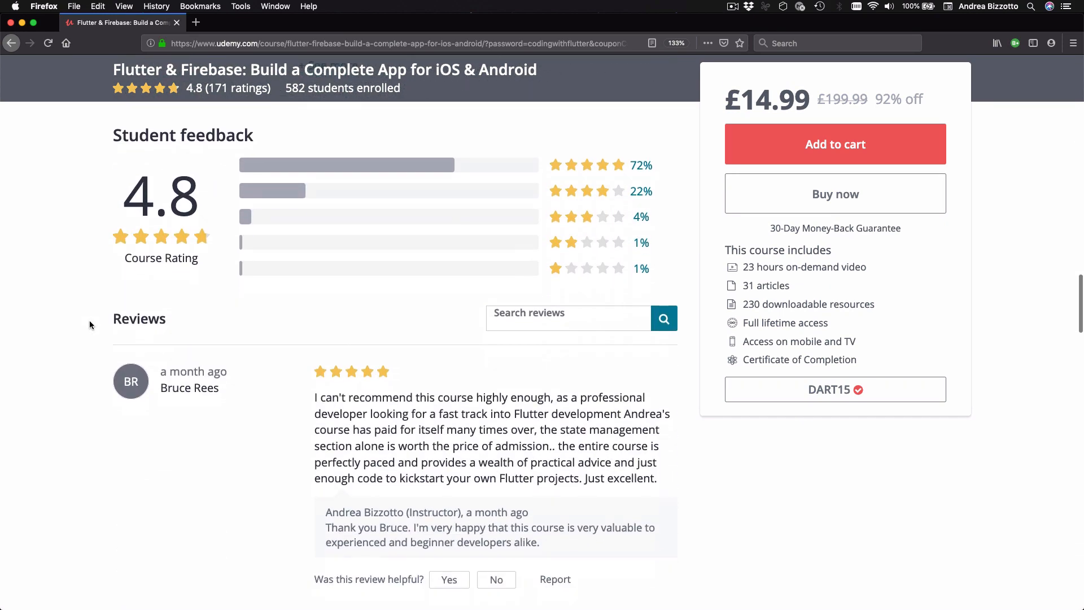
scroll(down, 3)
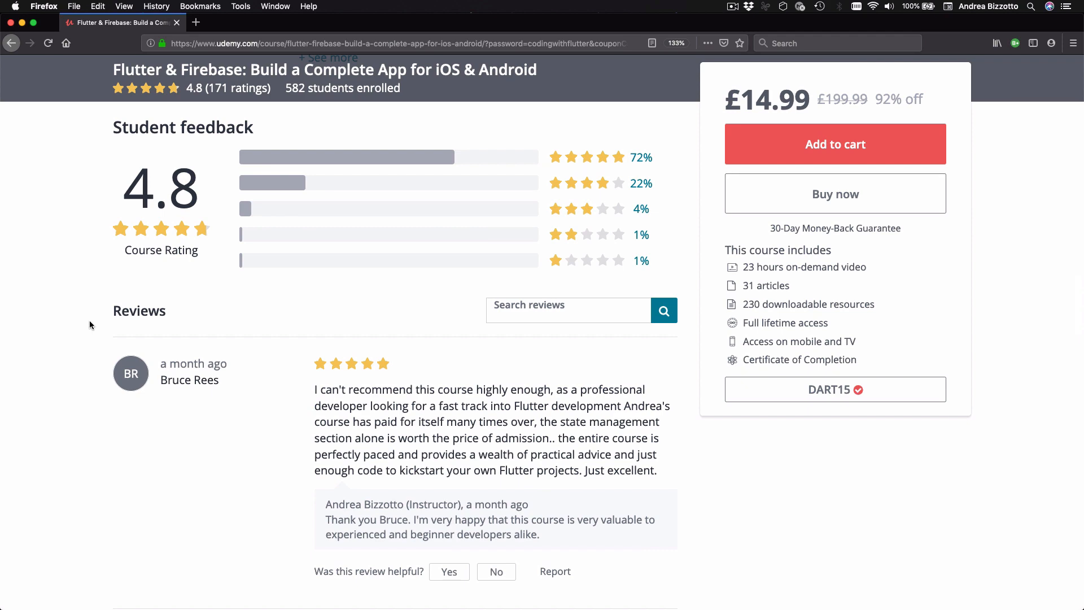
scroll(up, 3)
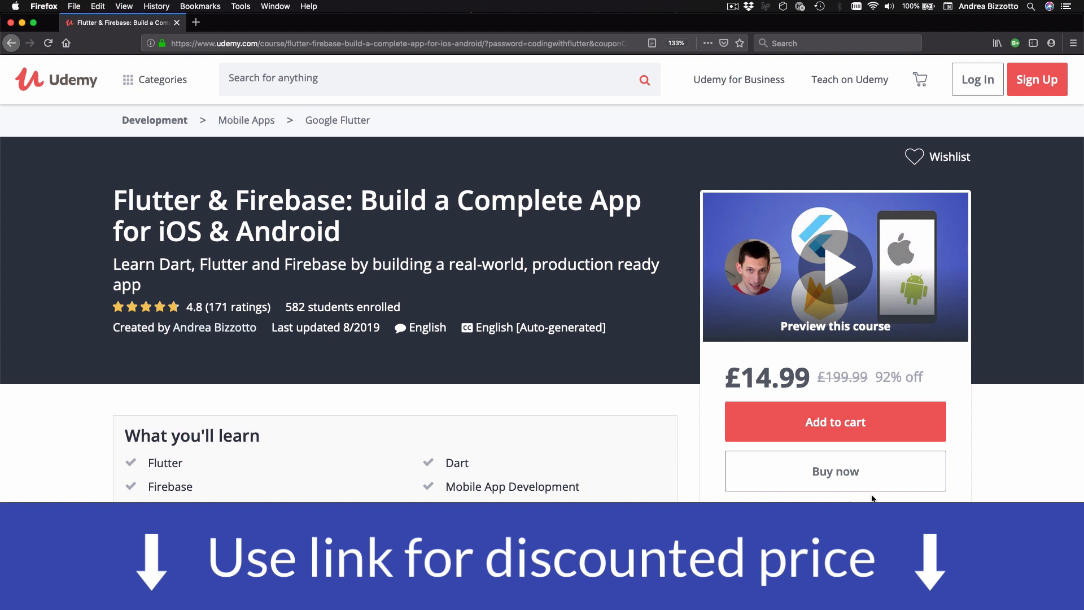
scroll(down, 3)
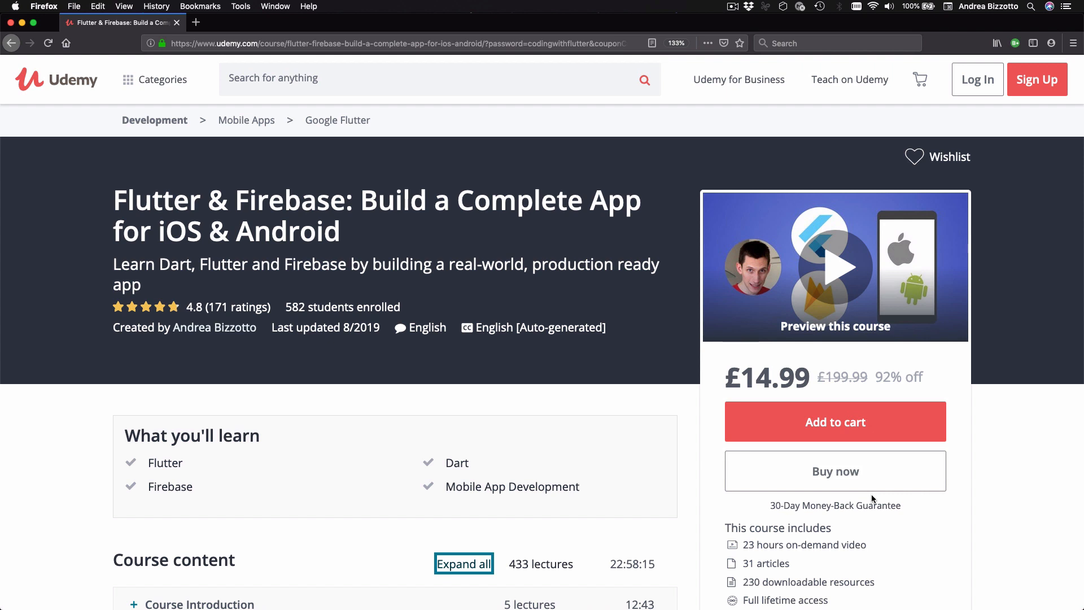
click(835, 267)
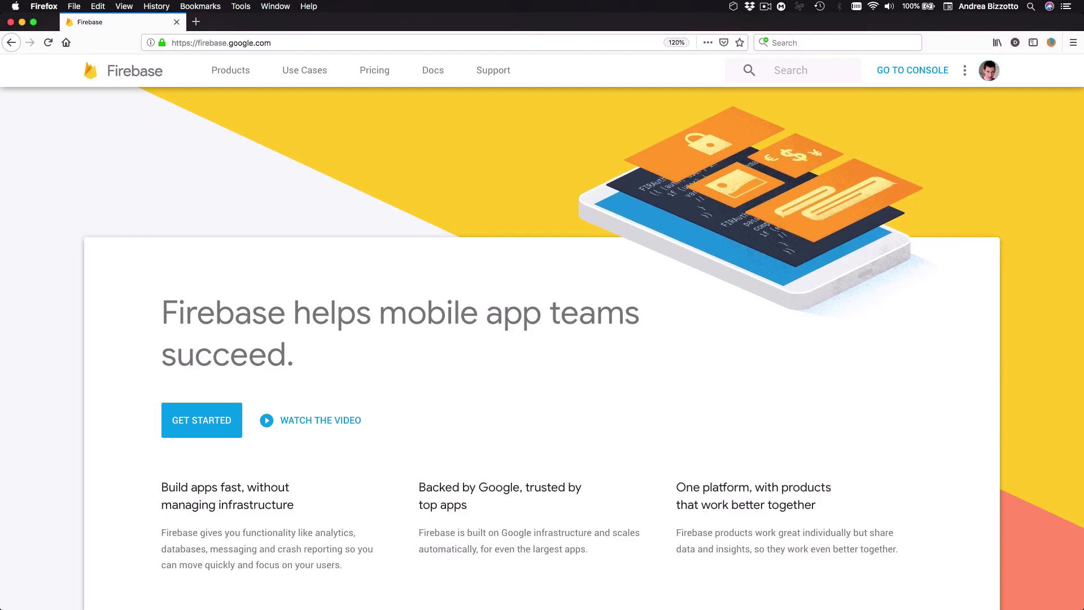
mouse_move(383, 367)
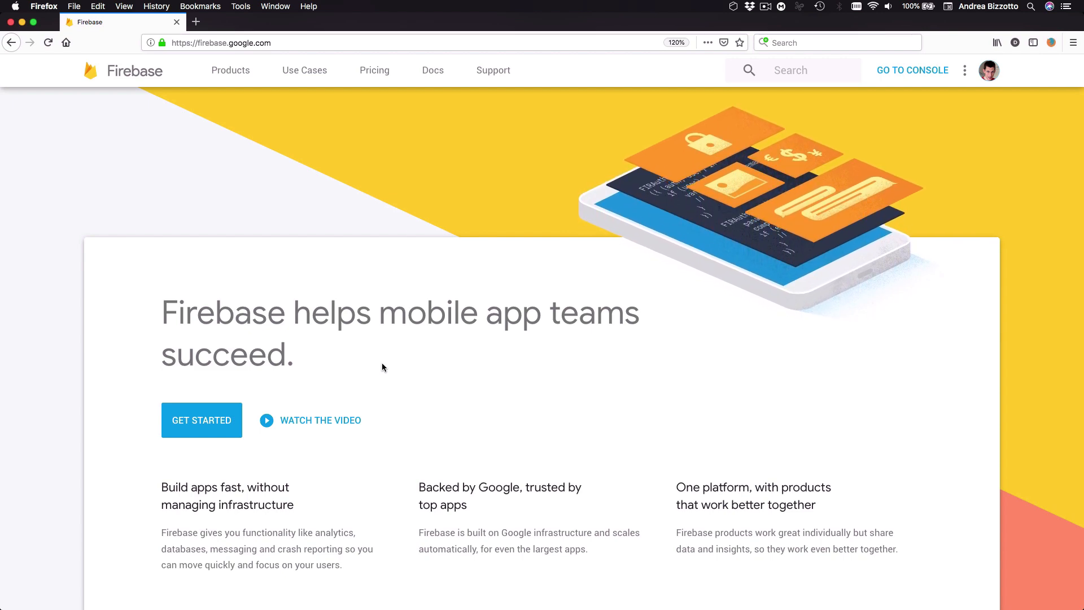
scroll(down, 3)
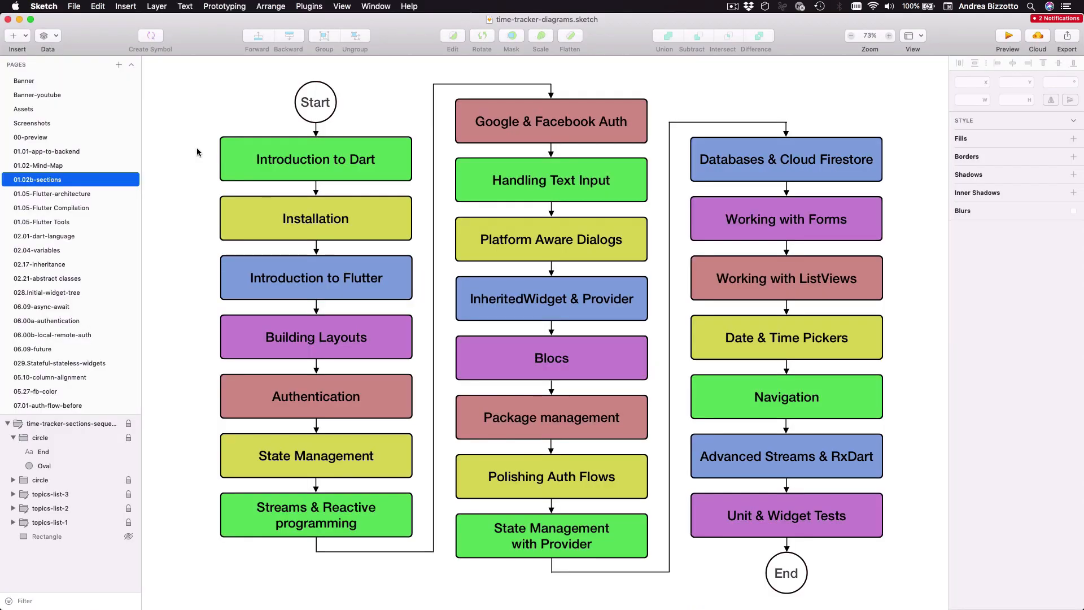
mouse_move(243, 164)
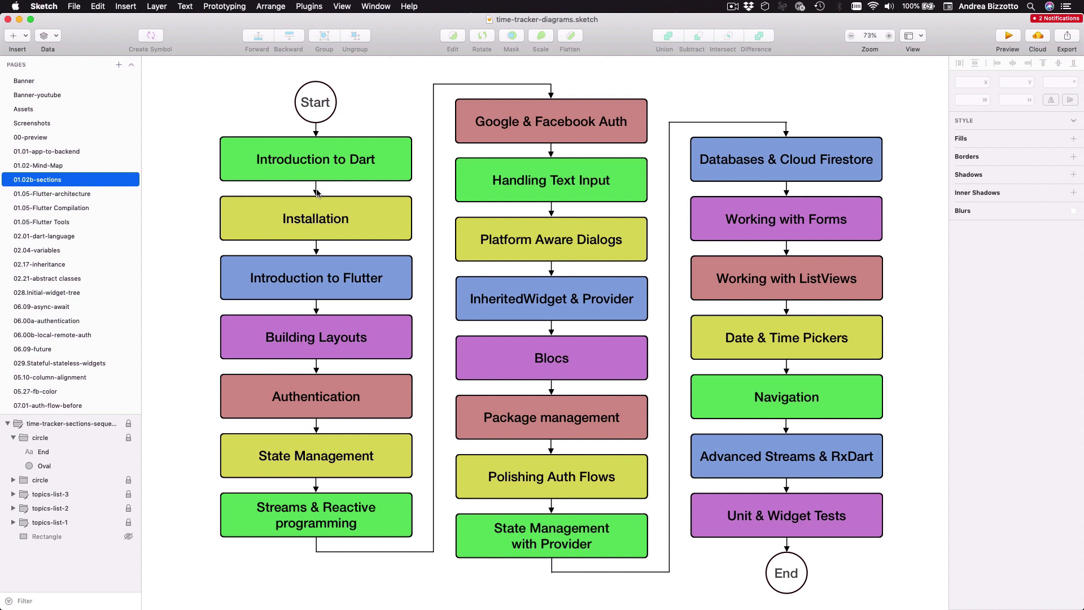
mouse_move(327, 231)
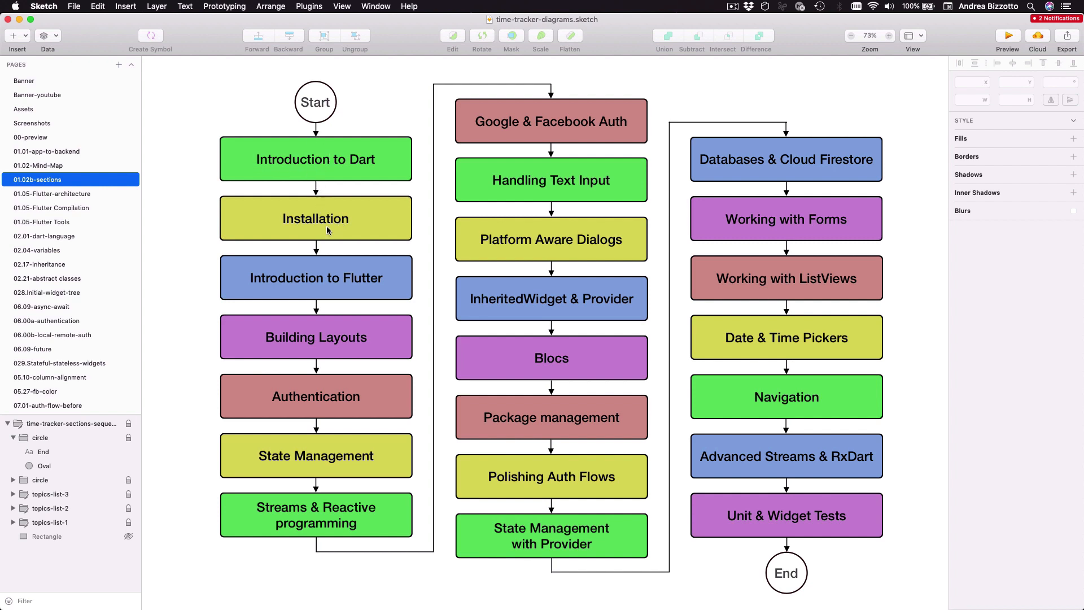
mouse_move(328, 292)
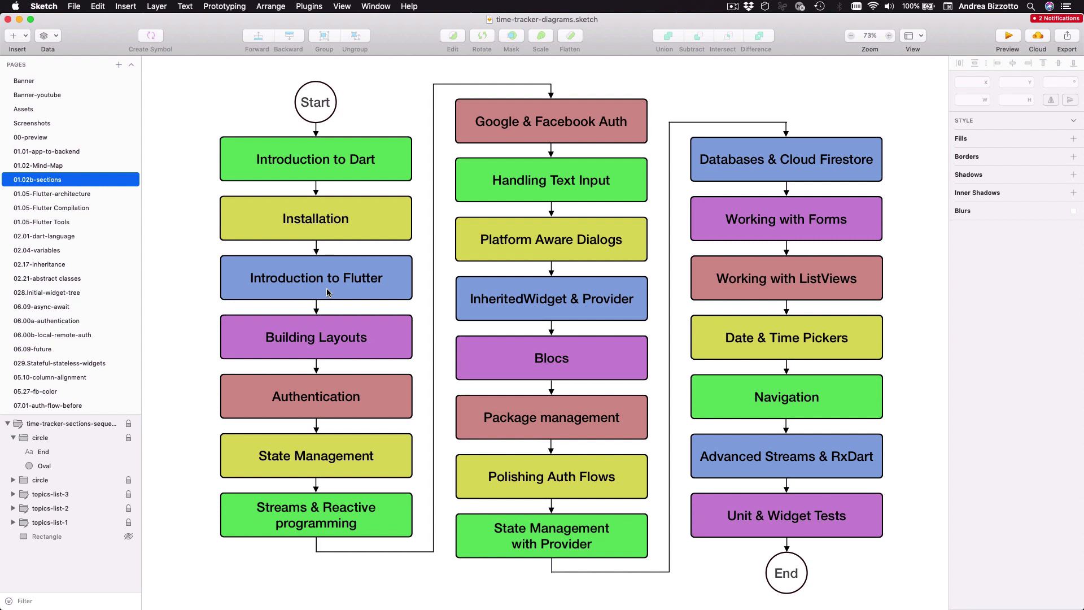
mouse_move(323, 344)
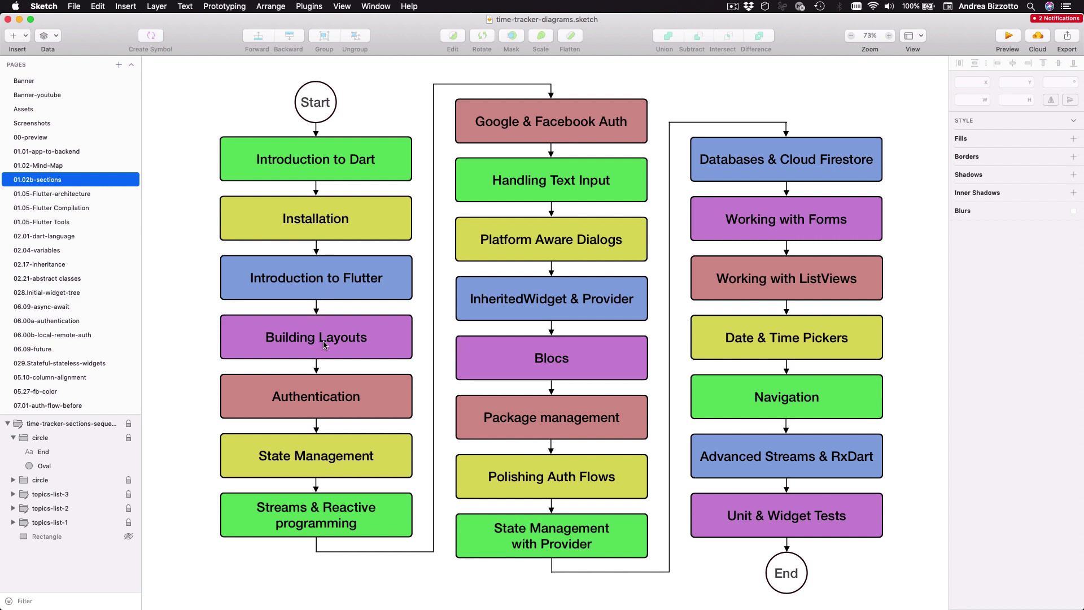
mouse_move(322, 355)
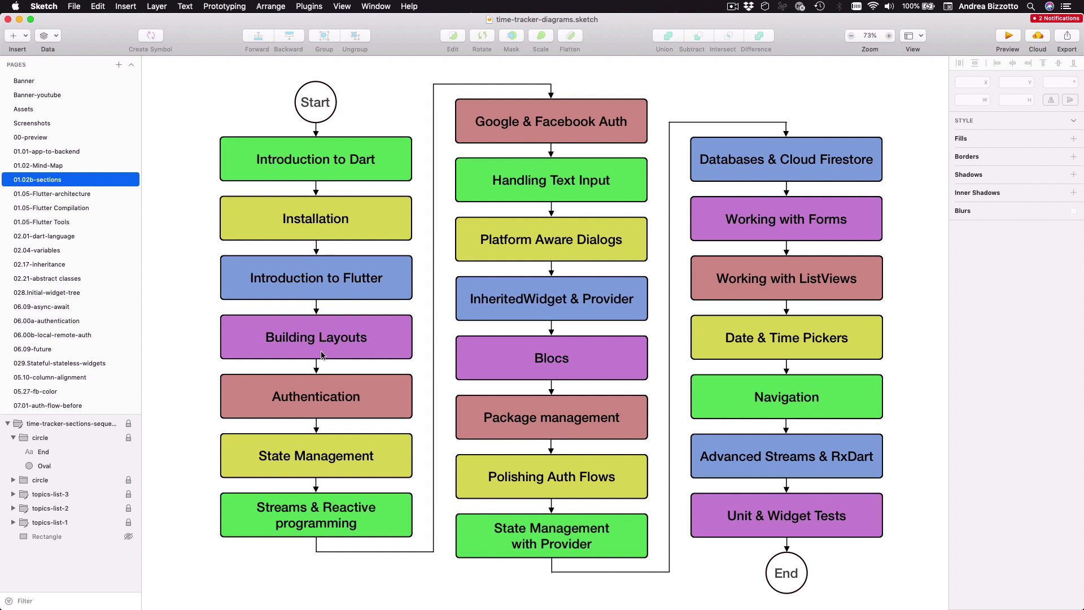
mouse_move(331, 406)
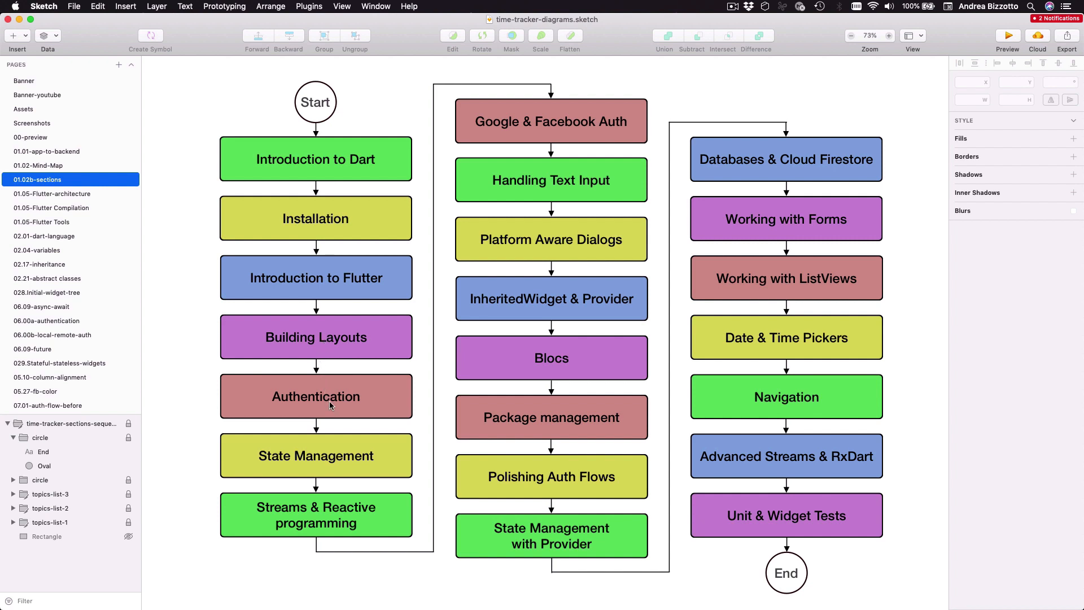
mouse_move(326, 457)
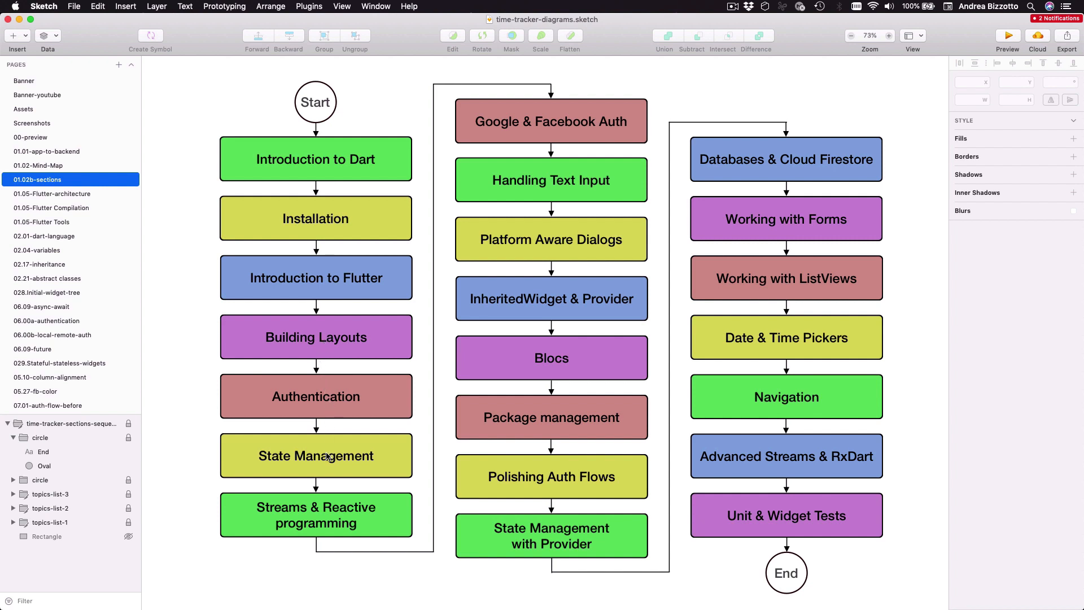
mouse_move(324, 523)
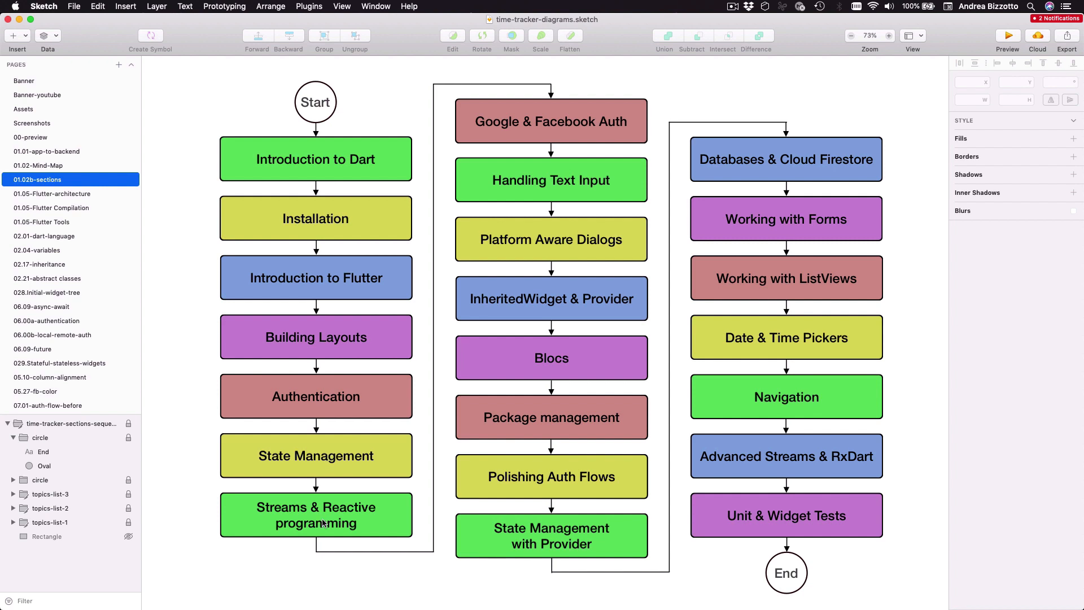
mouse_move(515, 124)
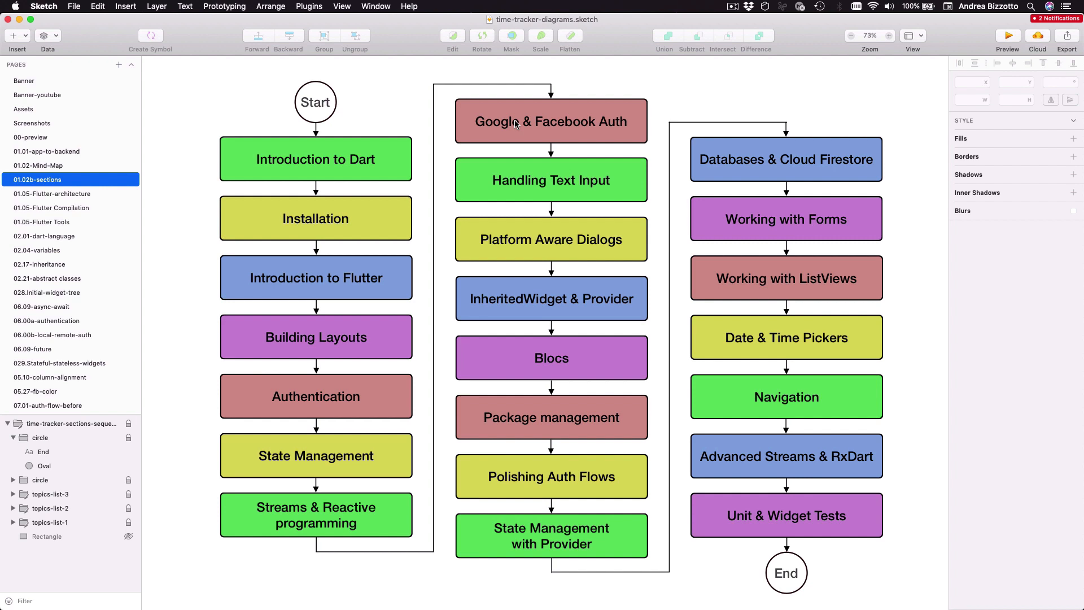
mouse_move(528, 162)
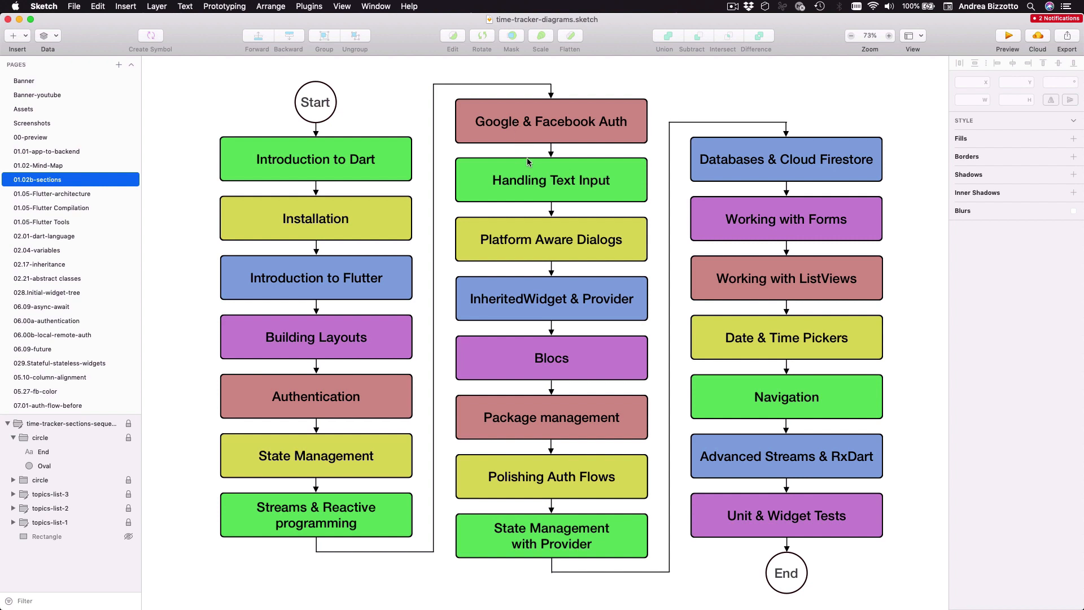
mouse_move(536, 191)
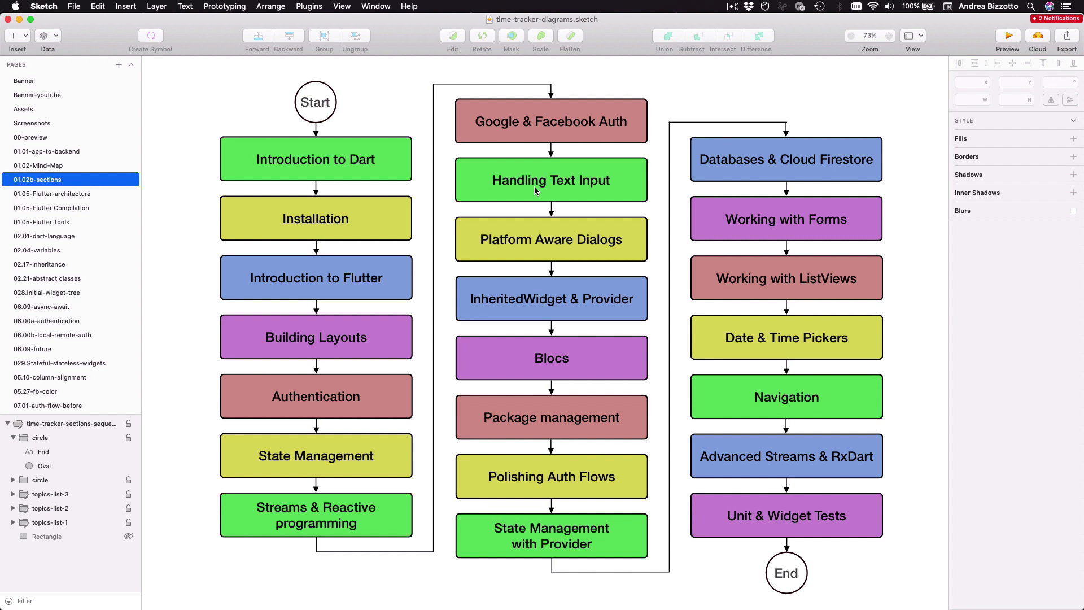
mouse_move(581, 243)
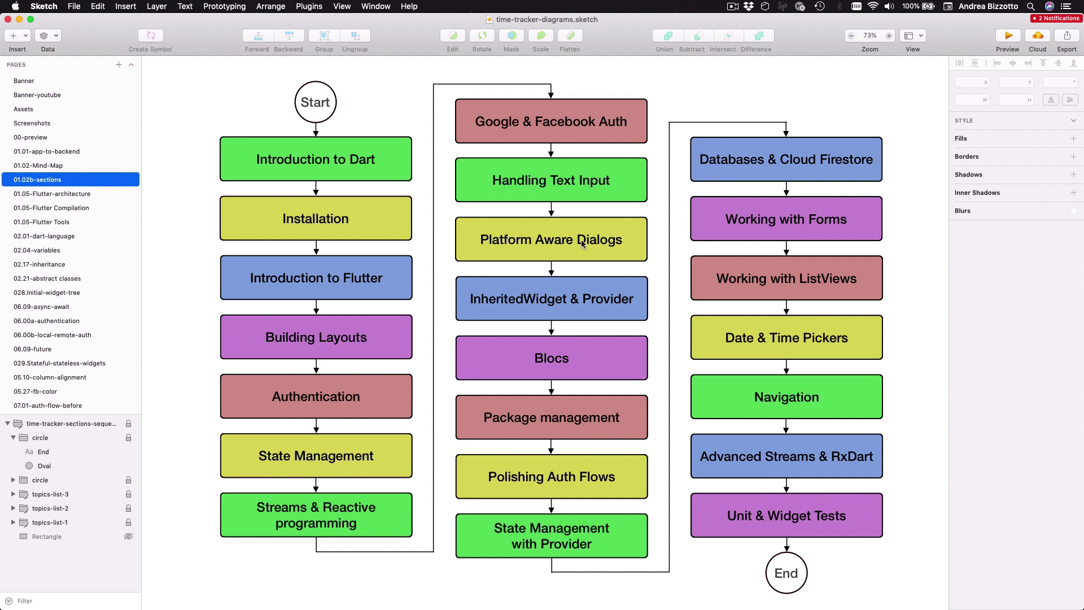
mouse_move(578, 296)
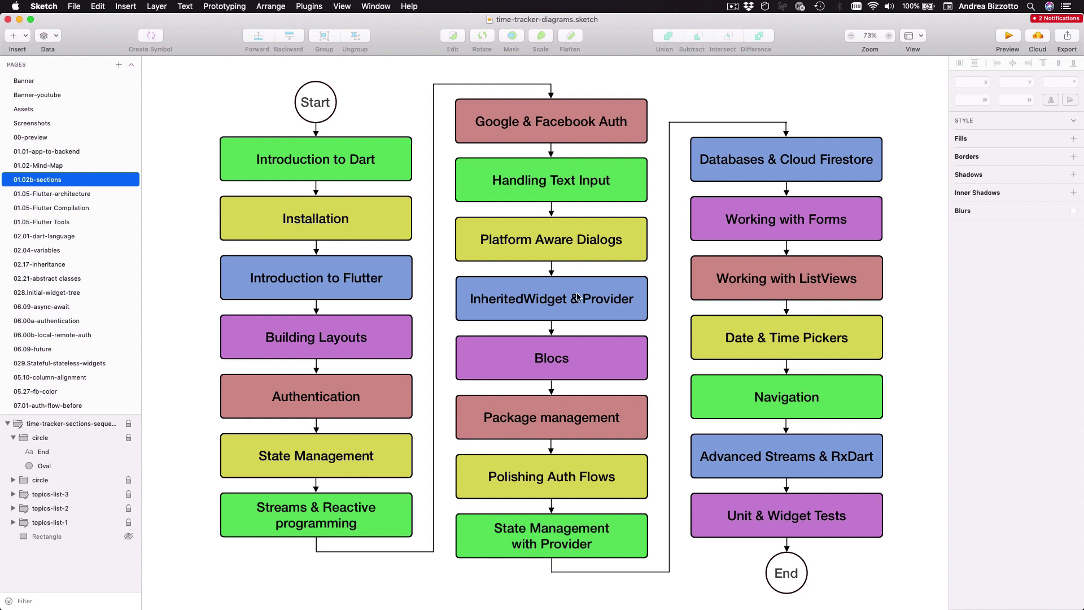
mouse_move(571, 422)
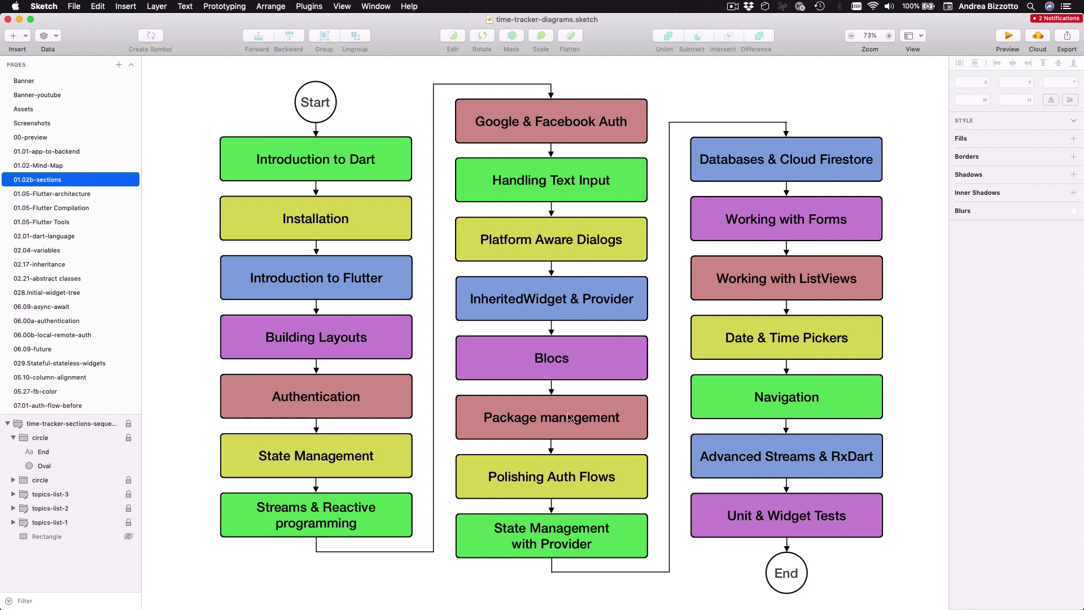
mouse_move(584, 546)
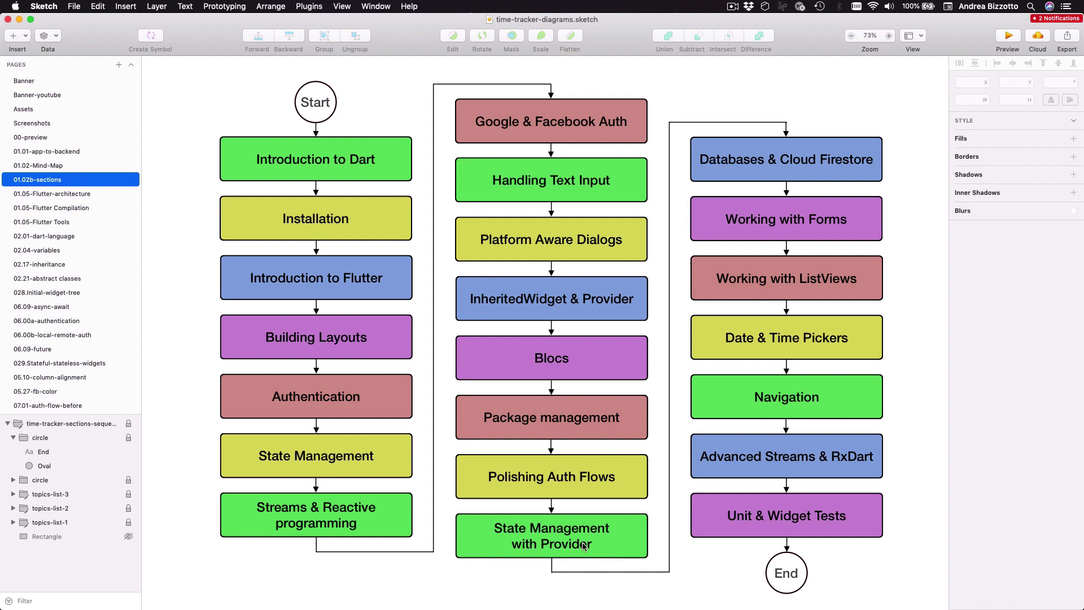
mouse_move(801, 178)
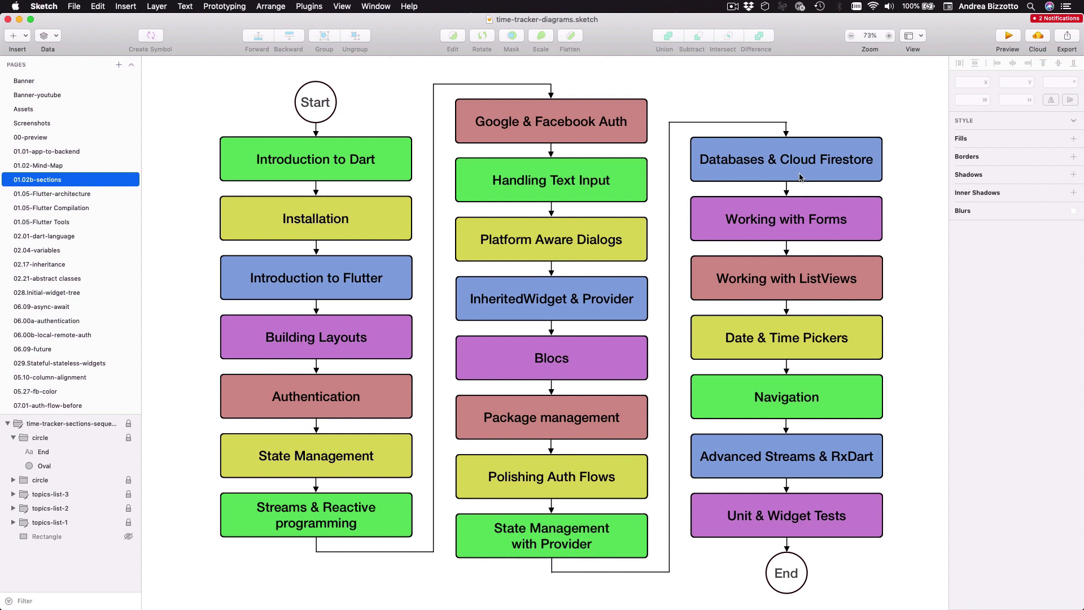
mouse_move(773, 220)
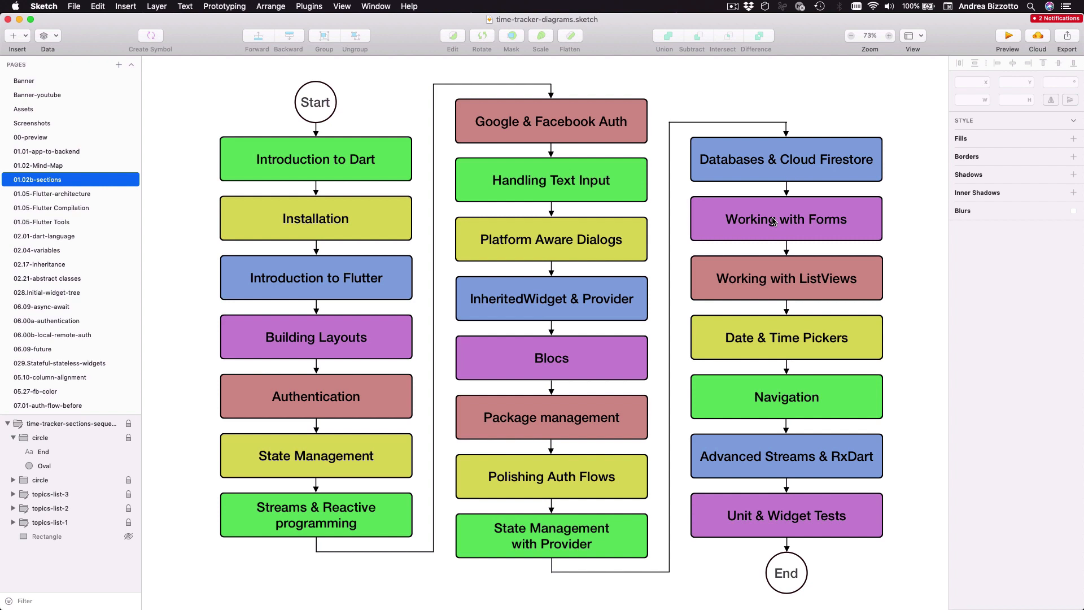
mouse_move(782, 278)
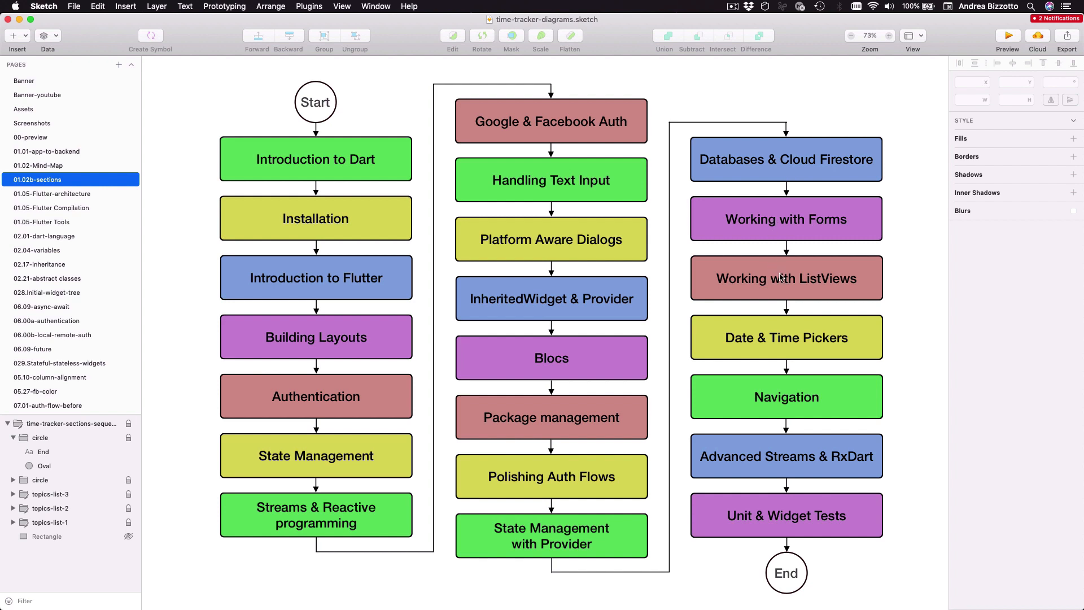
mouse_move(787, 343)
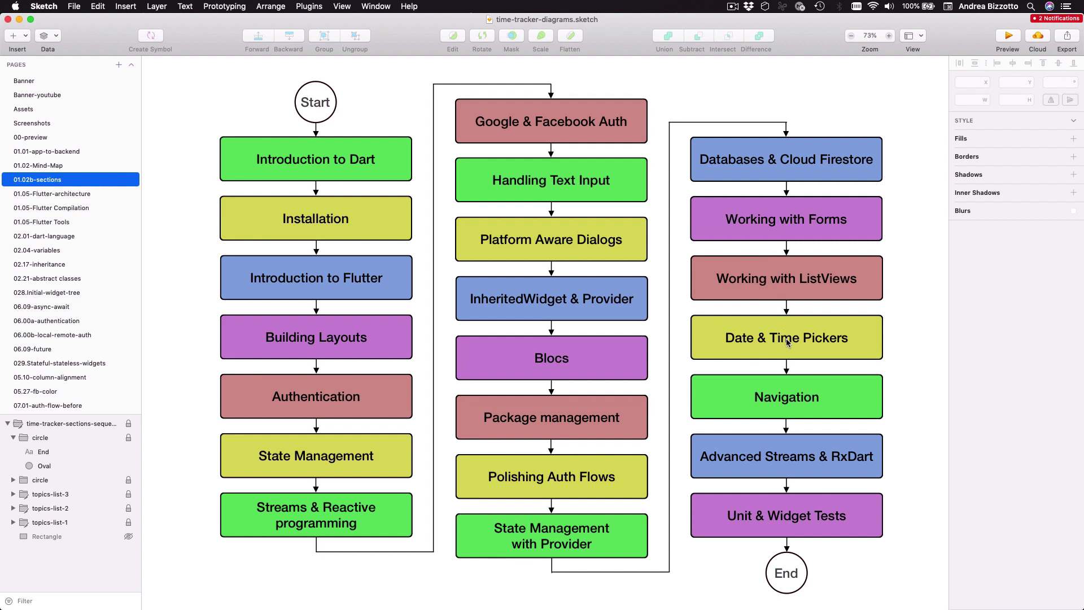
mouse_move(784, 403)
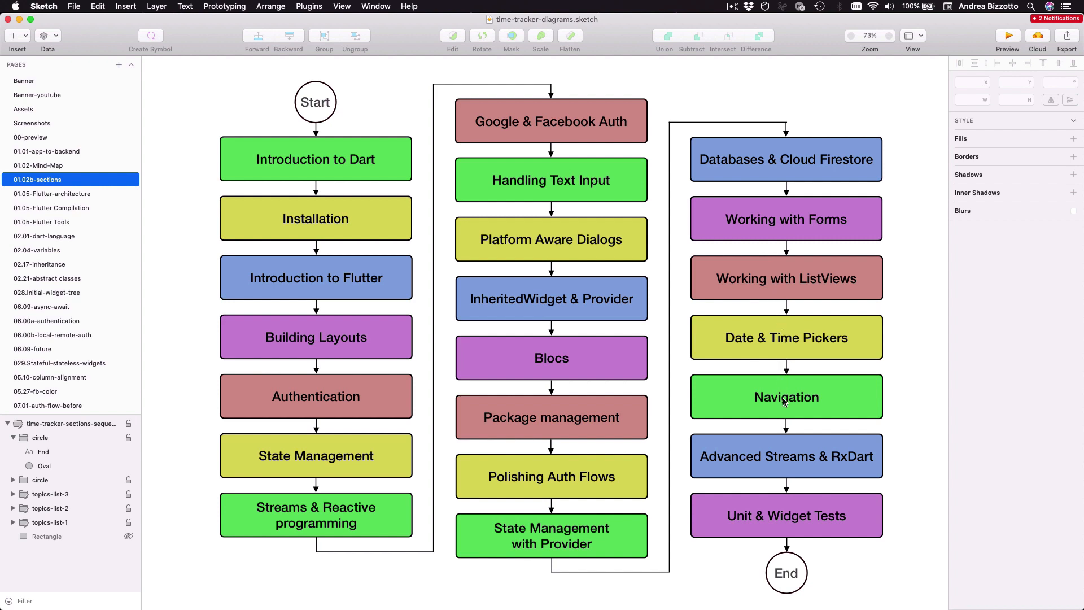
mouse_move(770, 438)
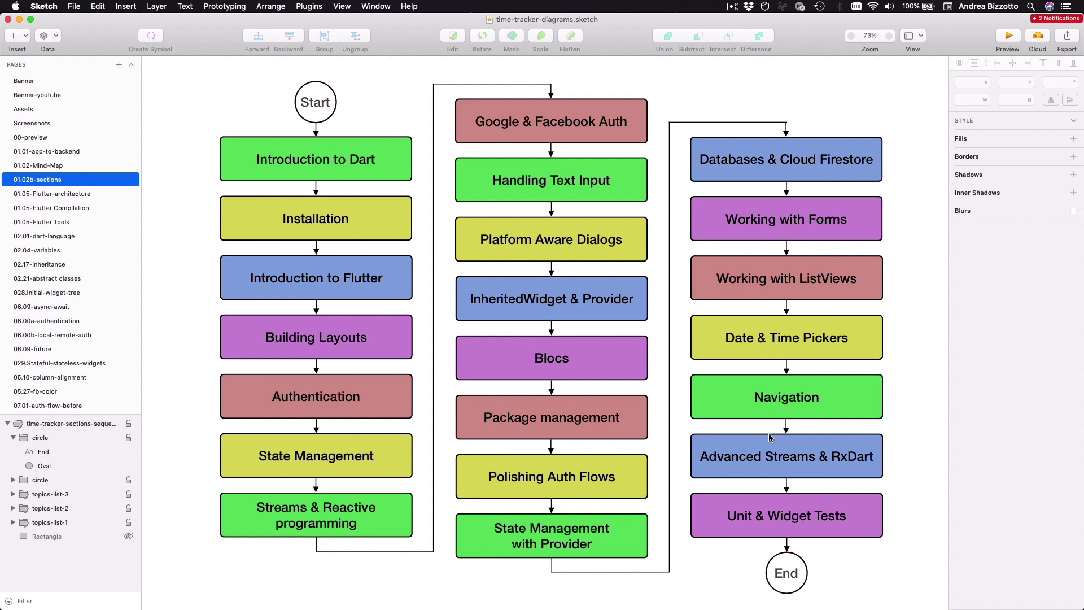
mouse_move(767, 451)
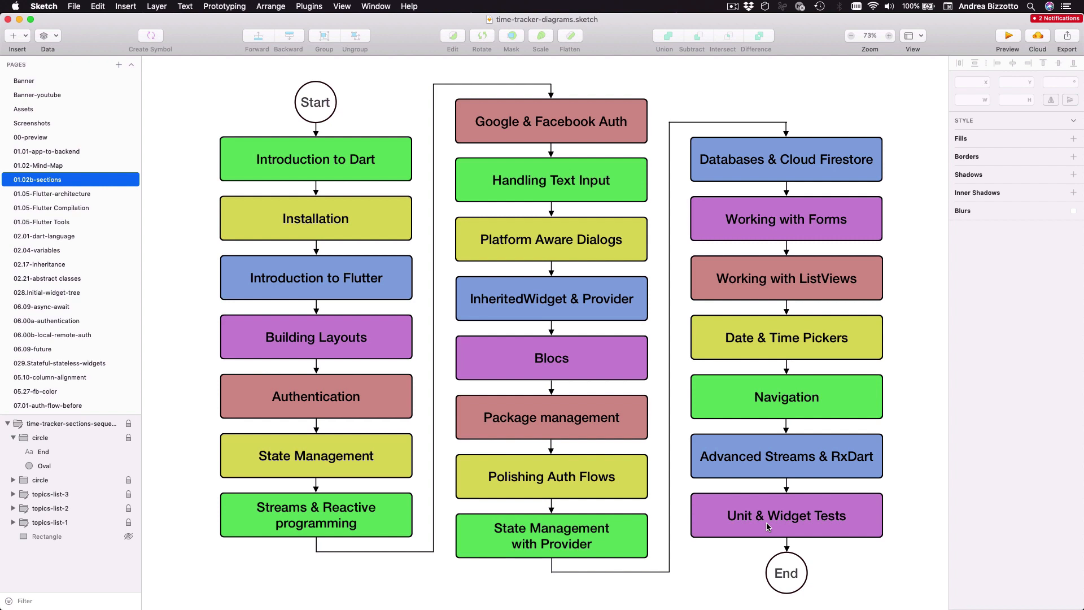
mouse_move(421, 279)
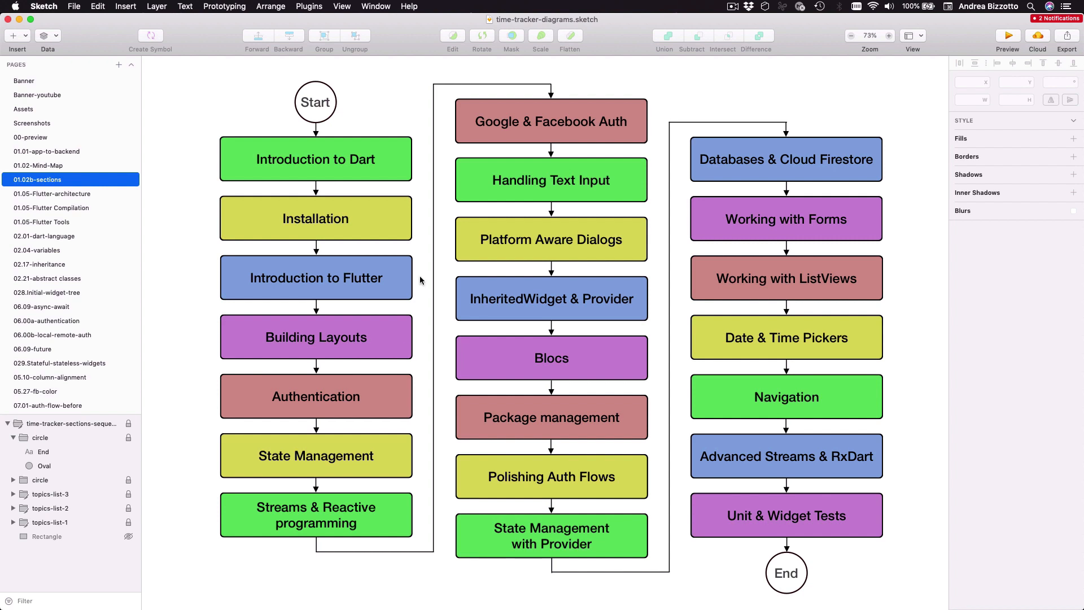
mouse_move(713, 585)
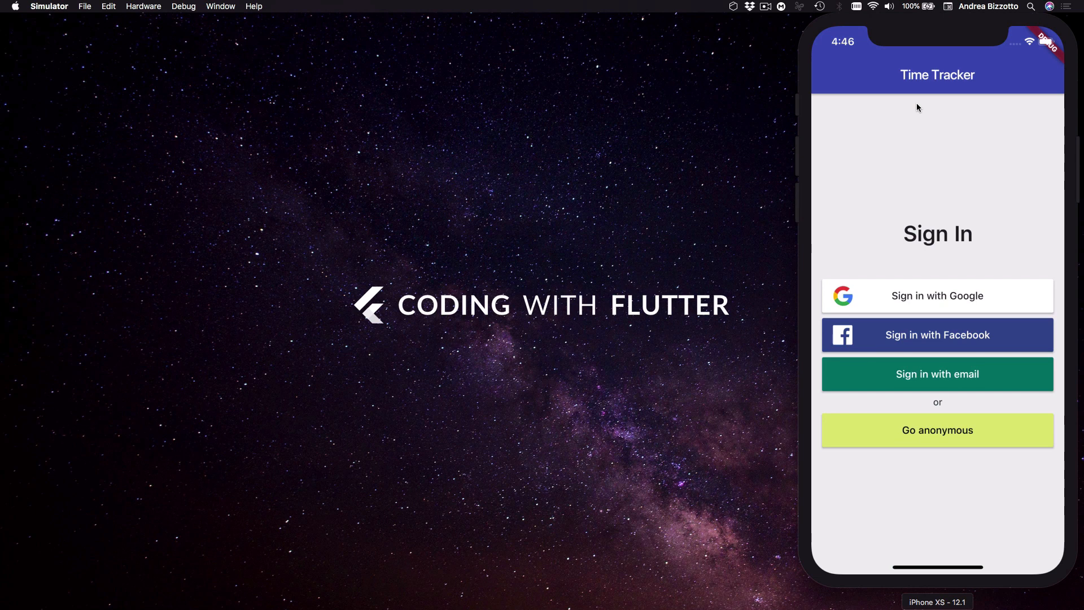
mouse_move(931, 195)
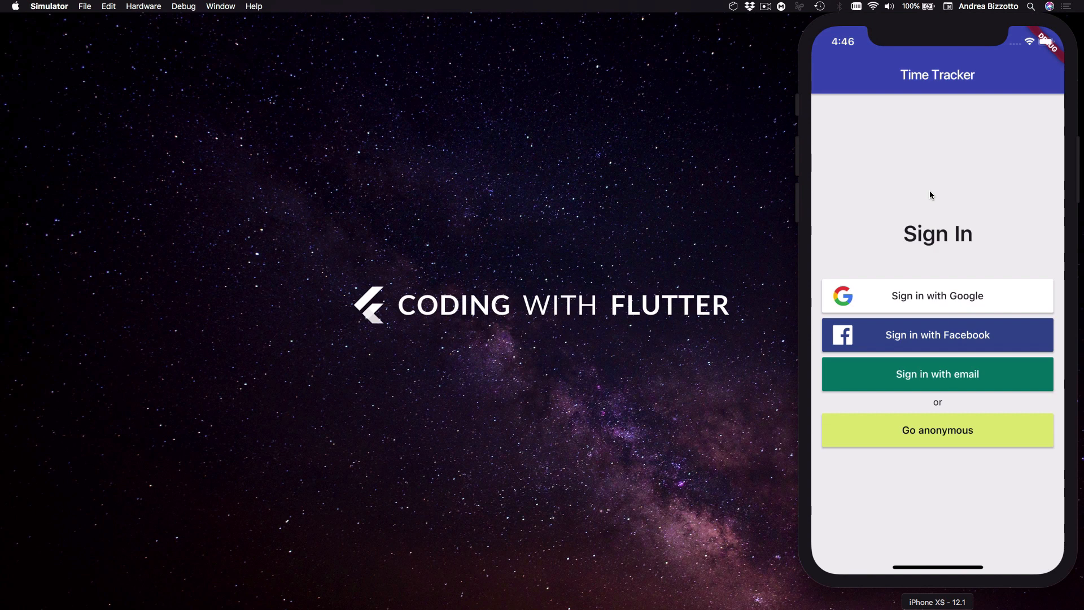
mouse_move(928, 243)
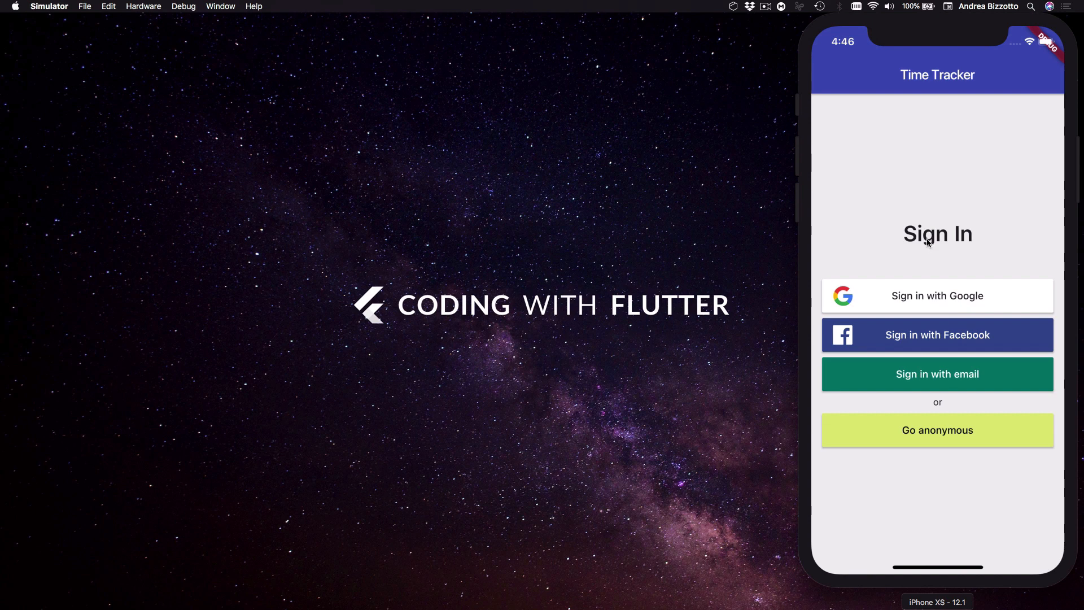
mouse_move(940, 335)
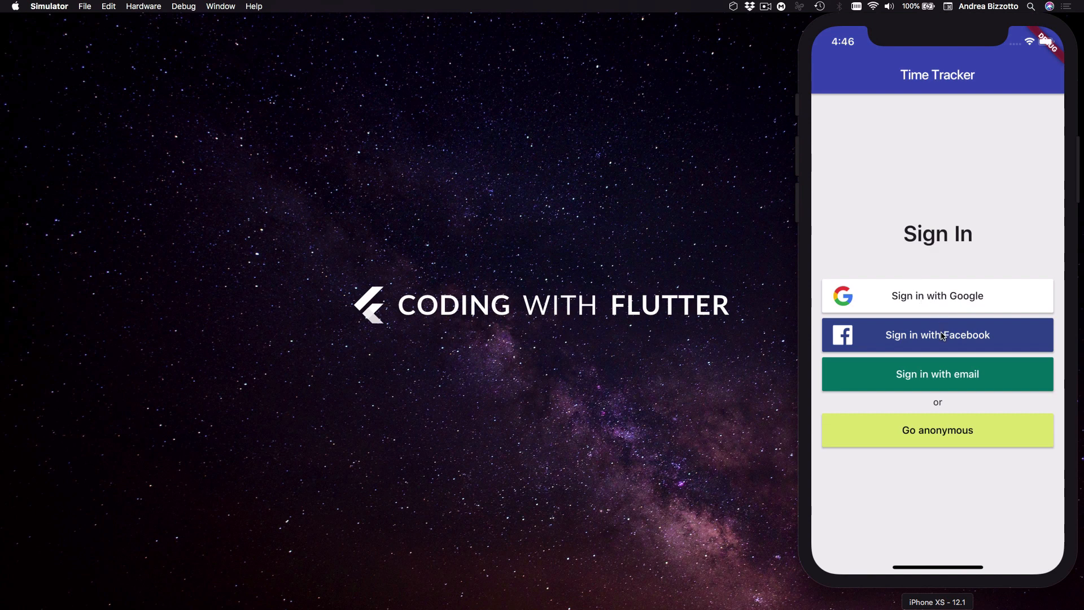
mouse_move(934, 375)
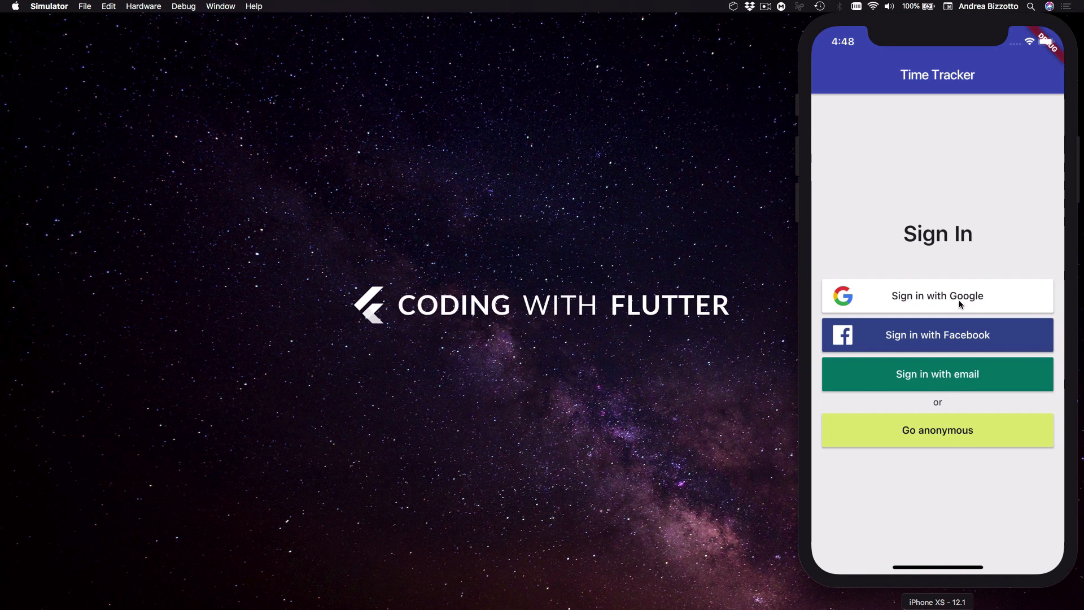
click(937, 295)
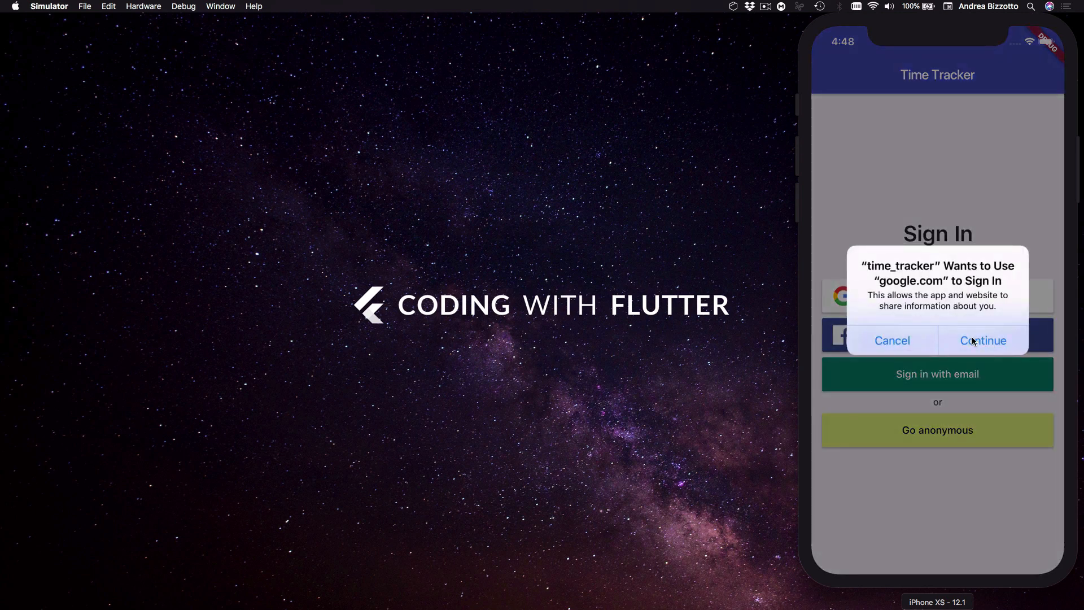
click(983, 341)
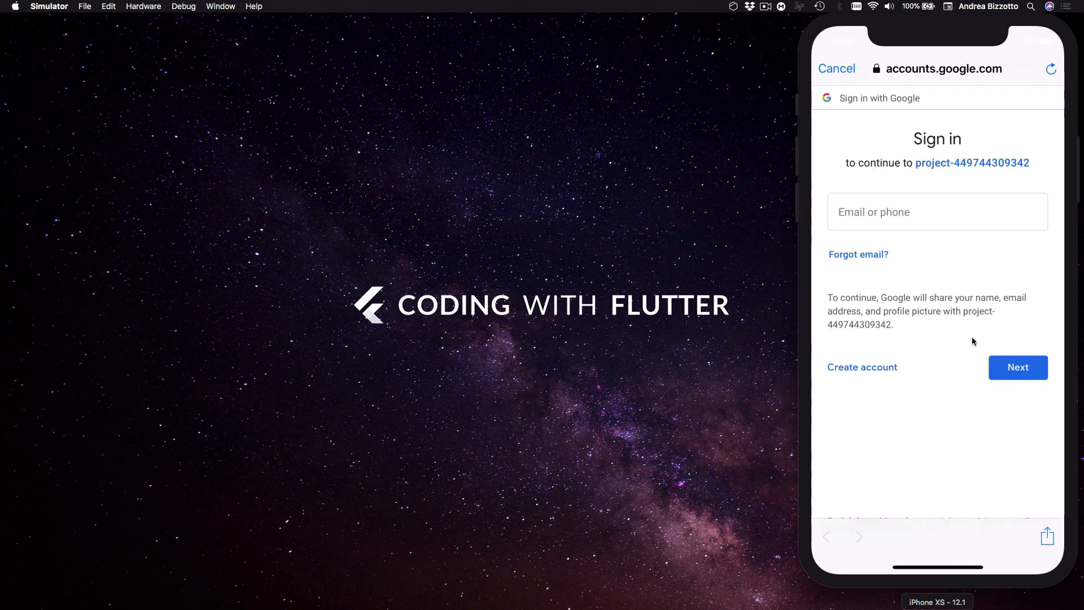
mouse_move(863, 116)
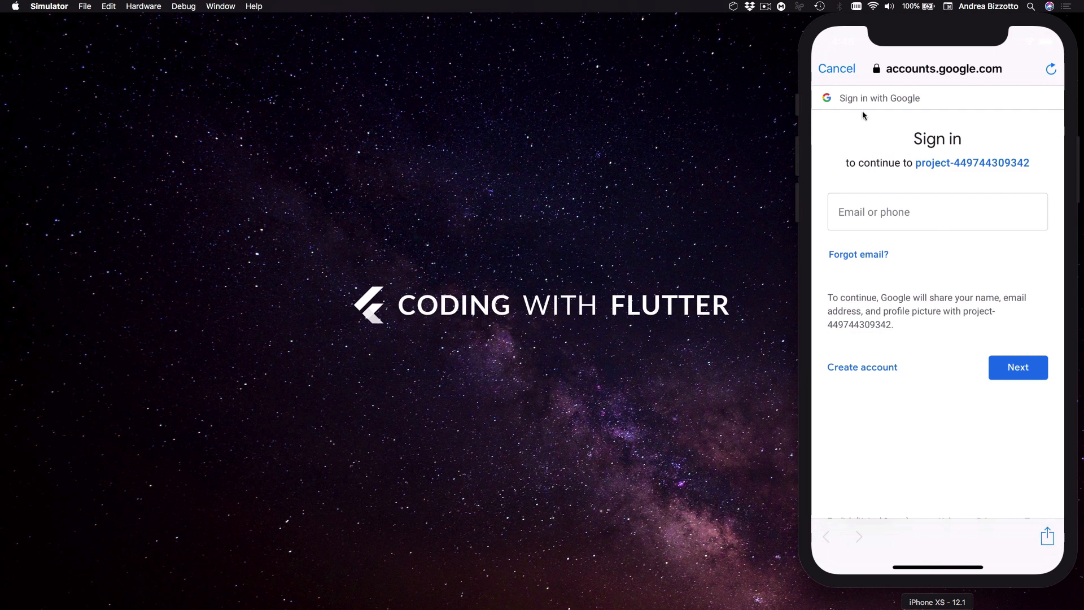
click(837, 68)
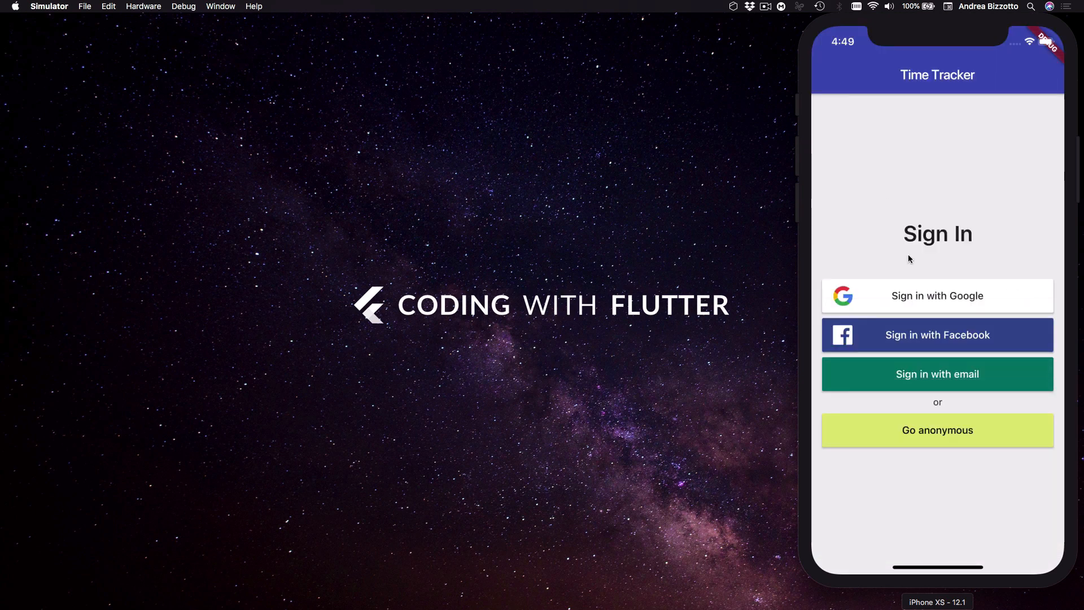
mouse_move(980, 338)
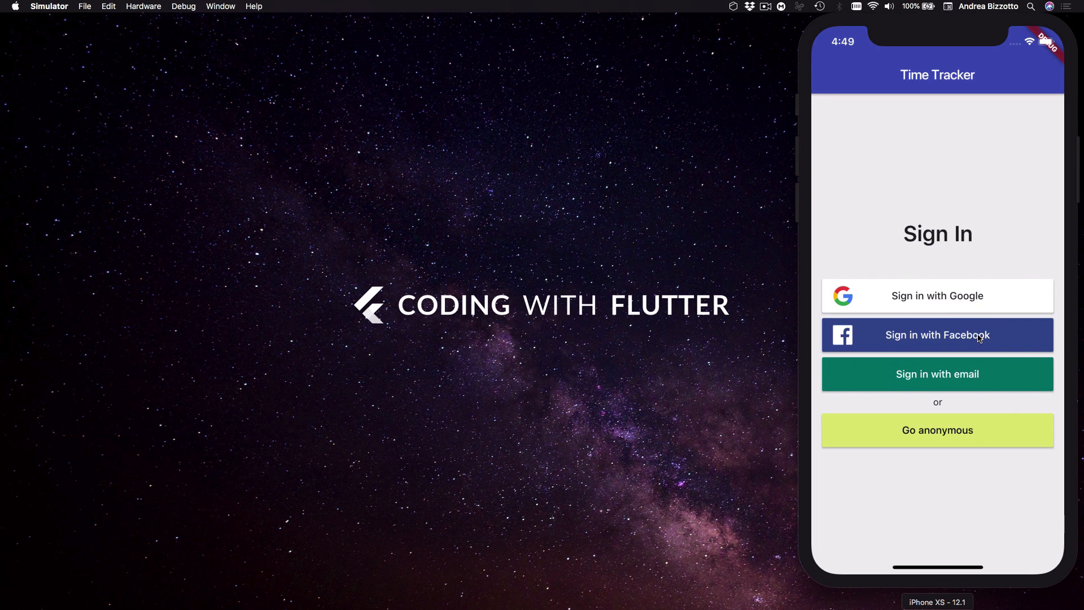
click(937, 334)
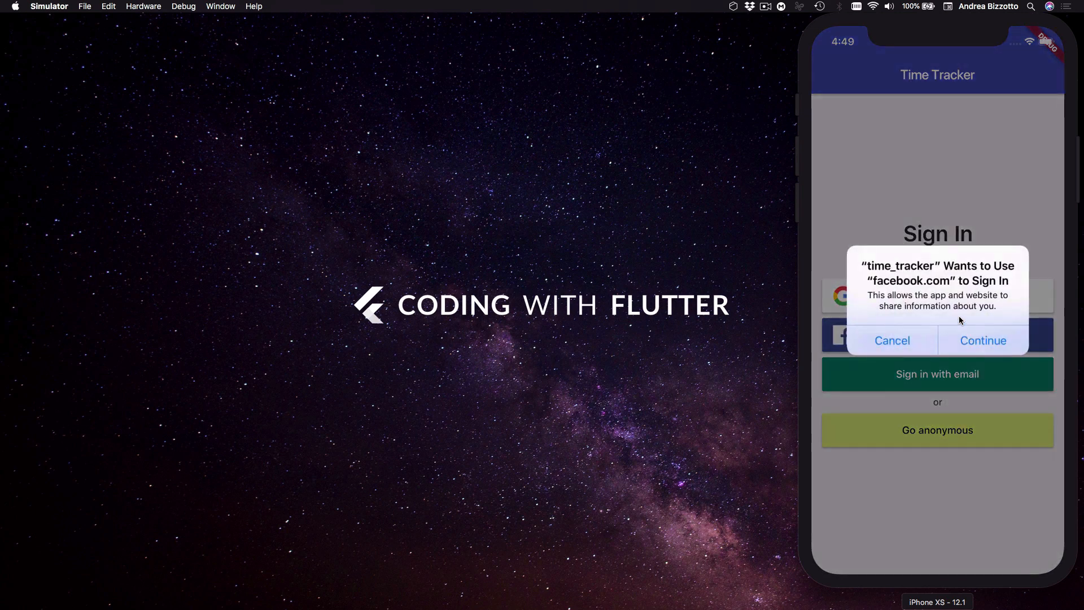
click(983, 340)
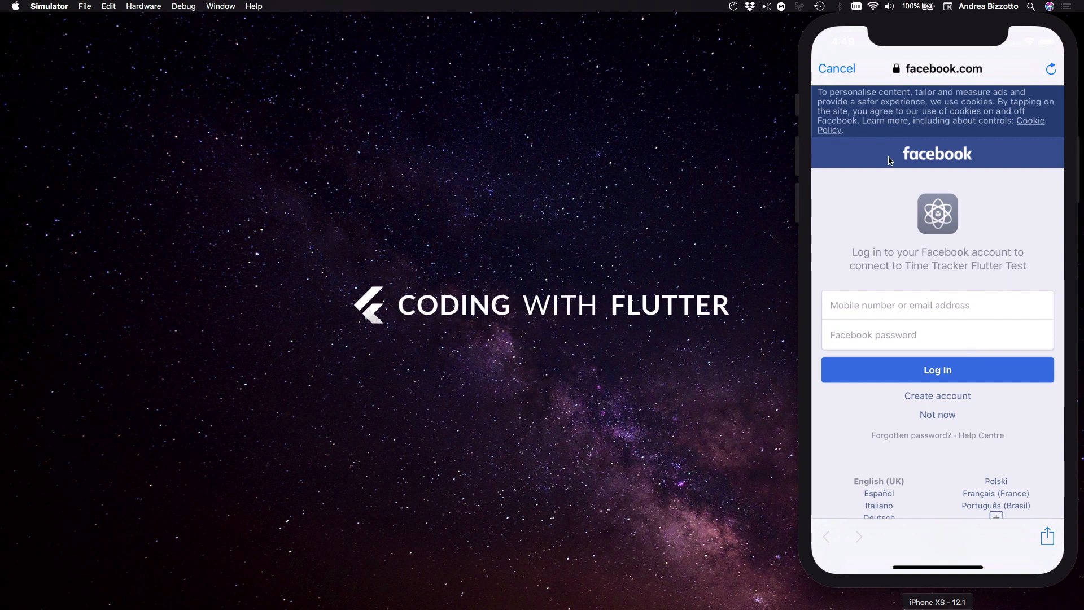
click(836, 68)
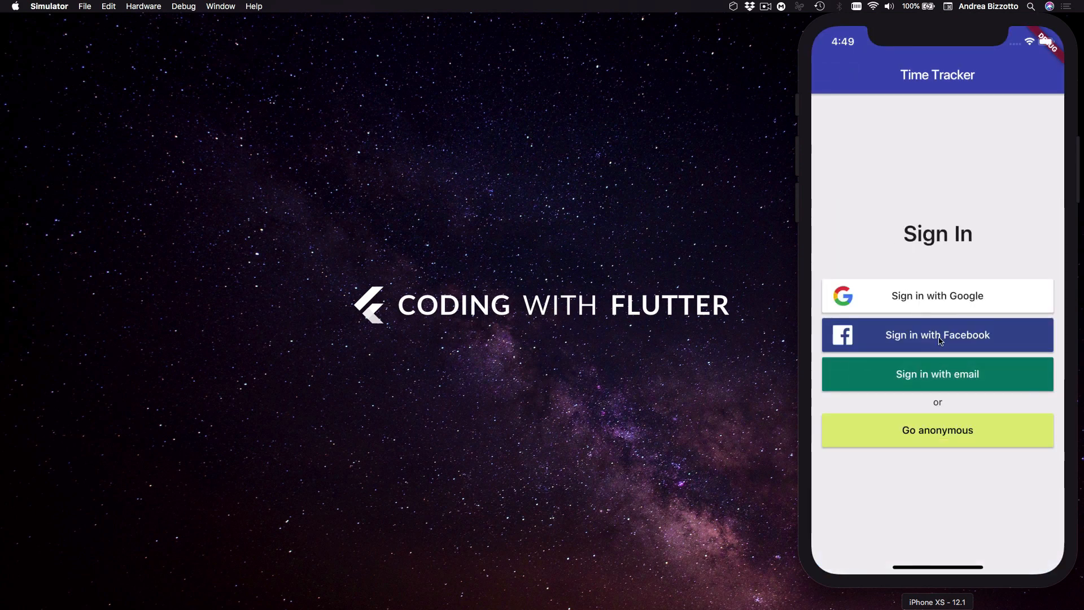
mouse_move(938, 382)
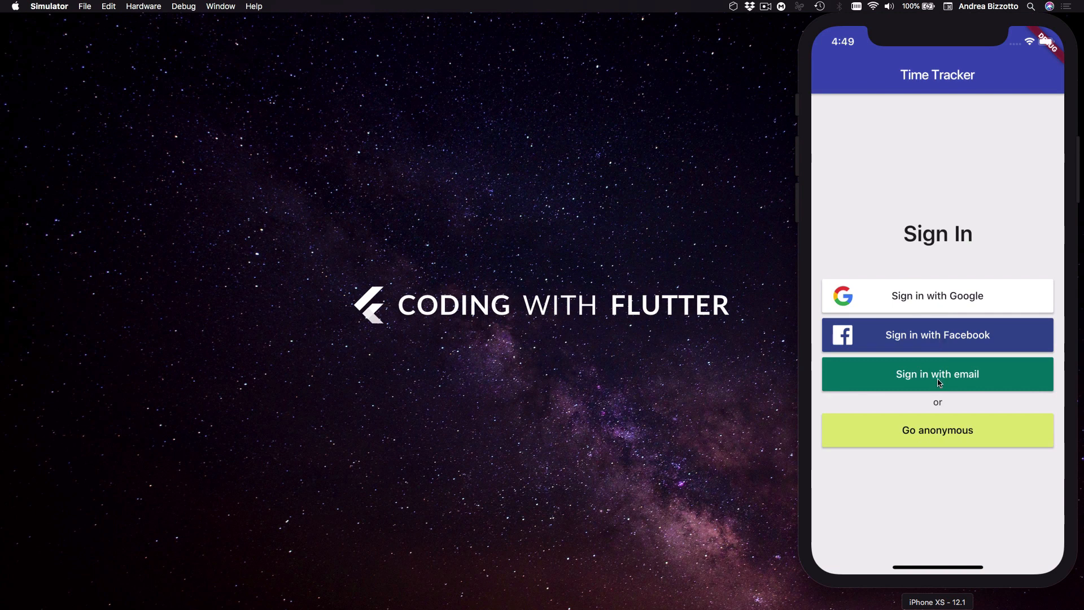
mouse_move(964, 438)
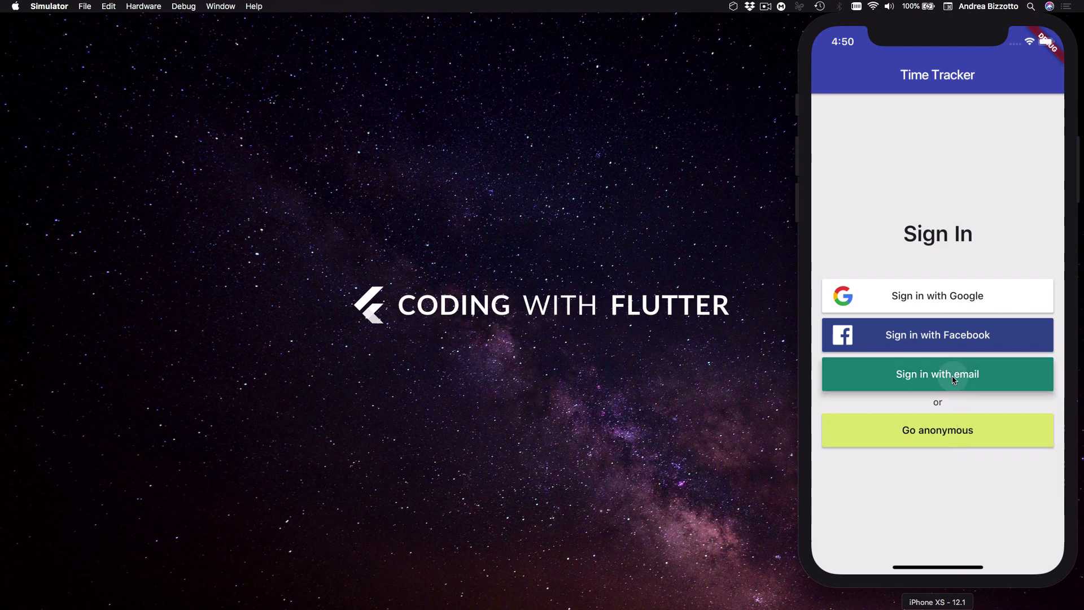
Sign in with email using the test credentials to reach the six-job Jobs list
click(938, 374)
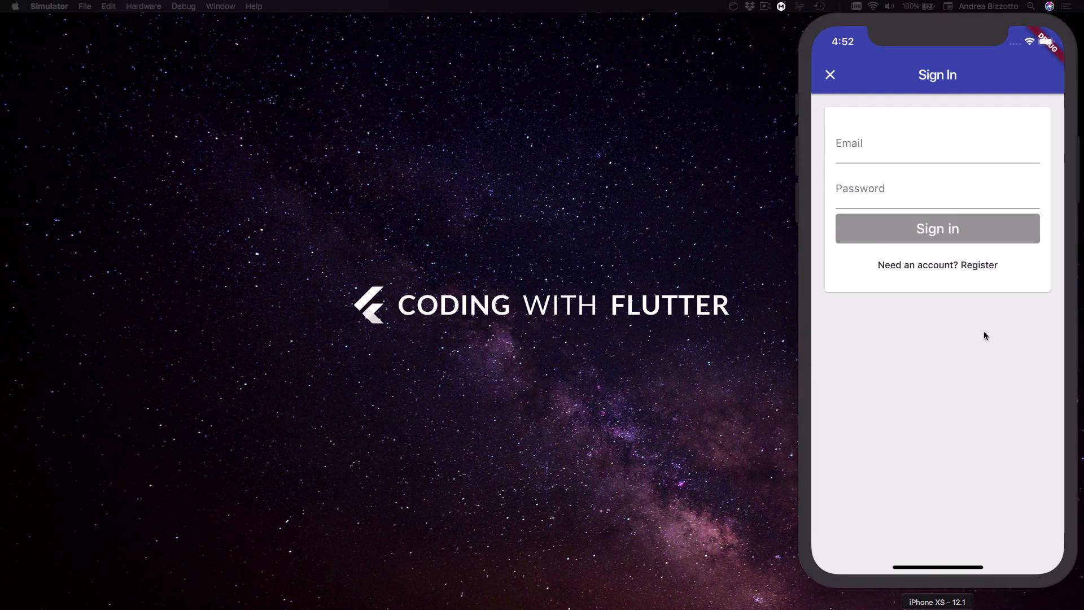
mouse_move(969, 273)
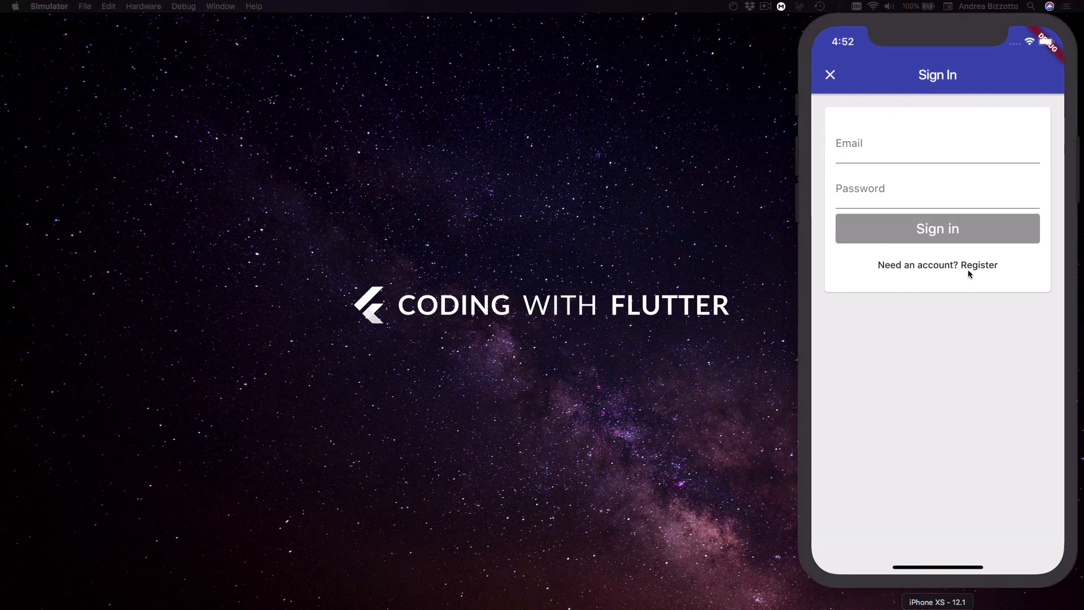
mouse_move(929, 171)
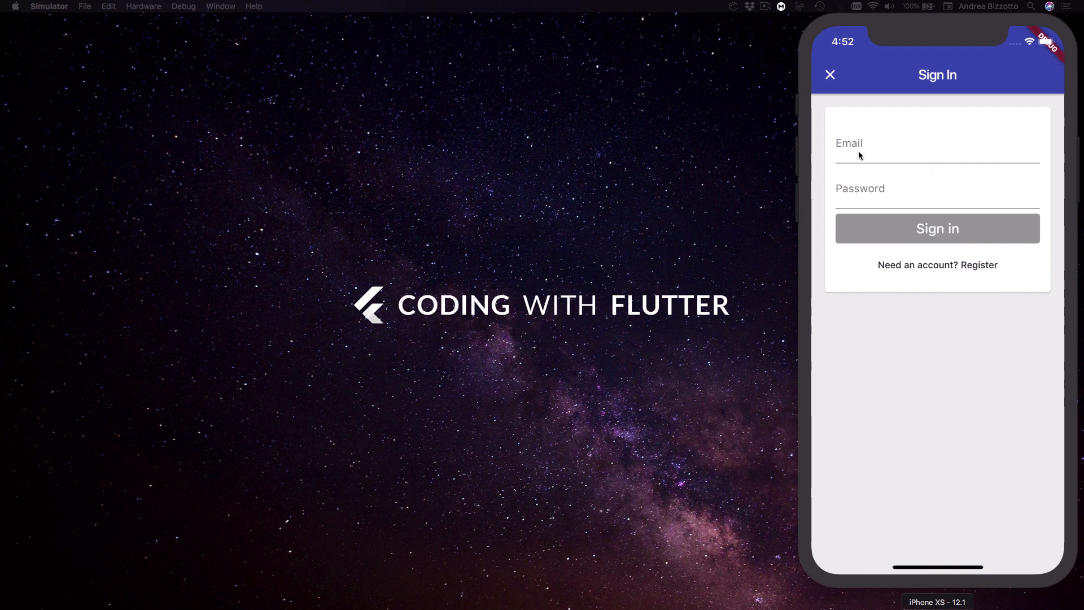
text(test@test.com)
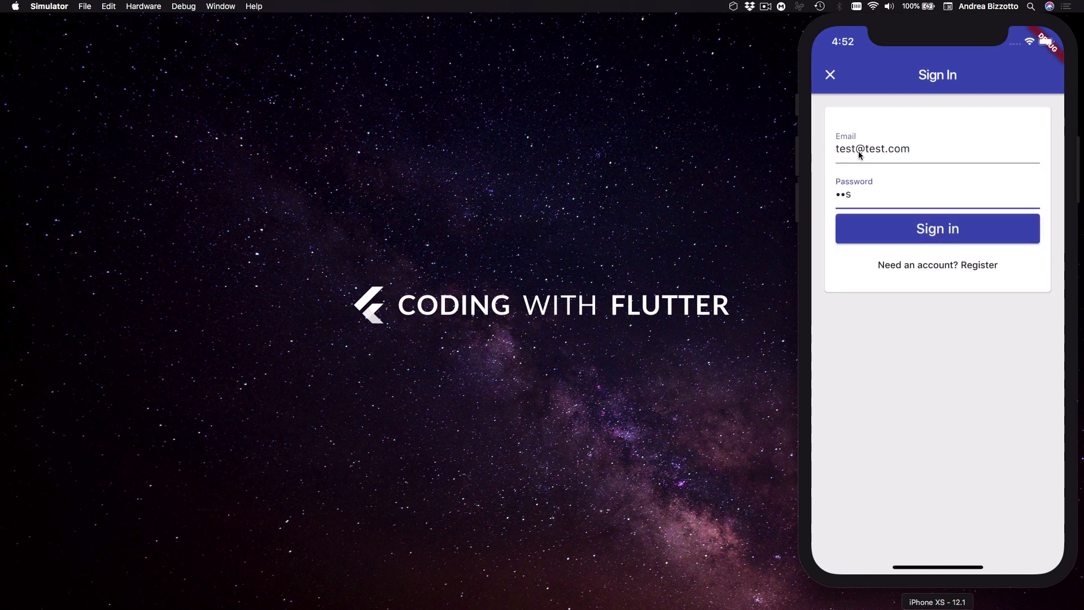
click(937, 228)
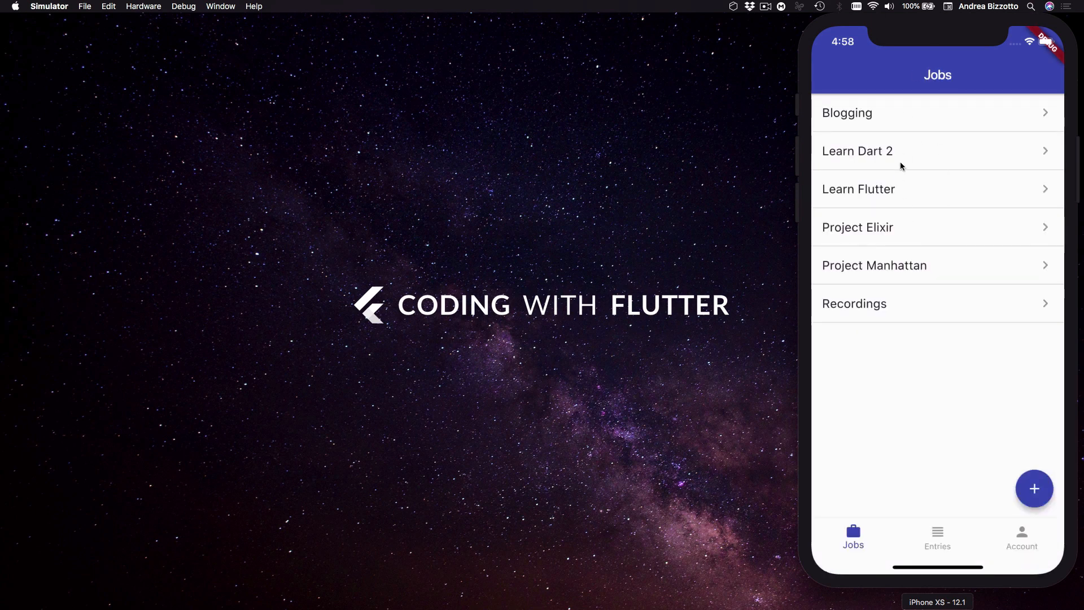
mouse_move(901, 340)
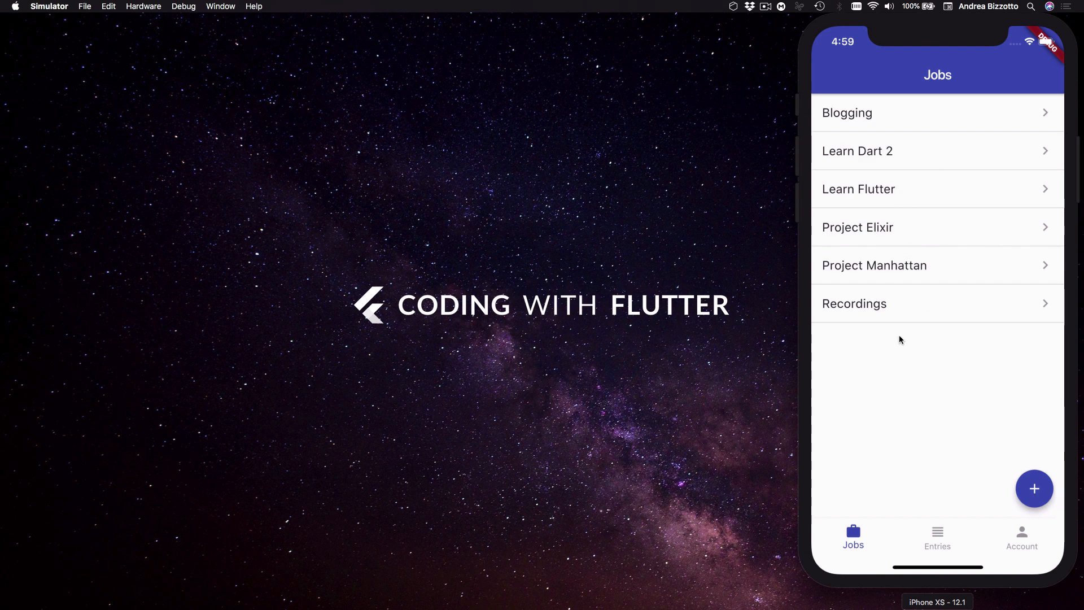
mouse_move(889, 437)
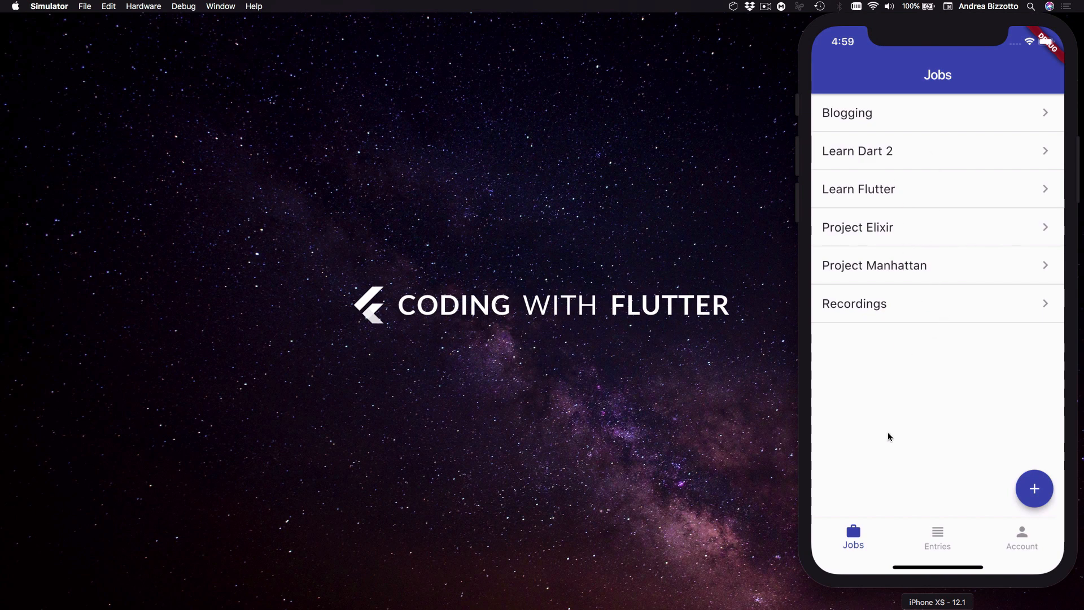
mouse_move(847, 521)
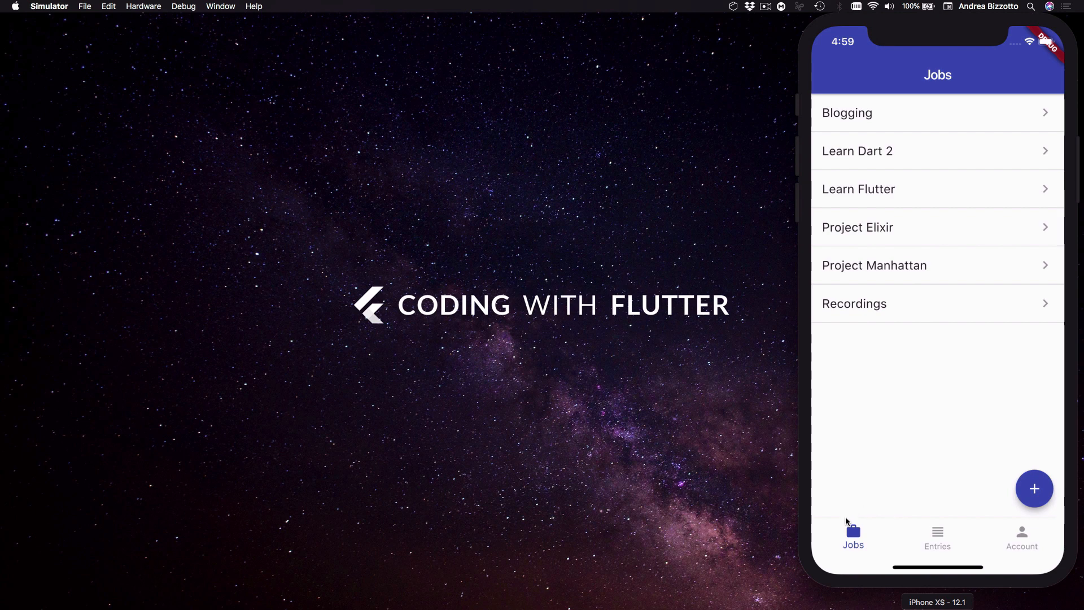
mouse_move(954, 545)
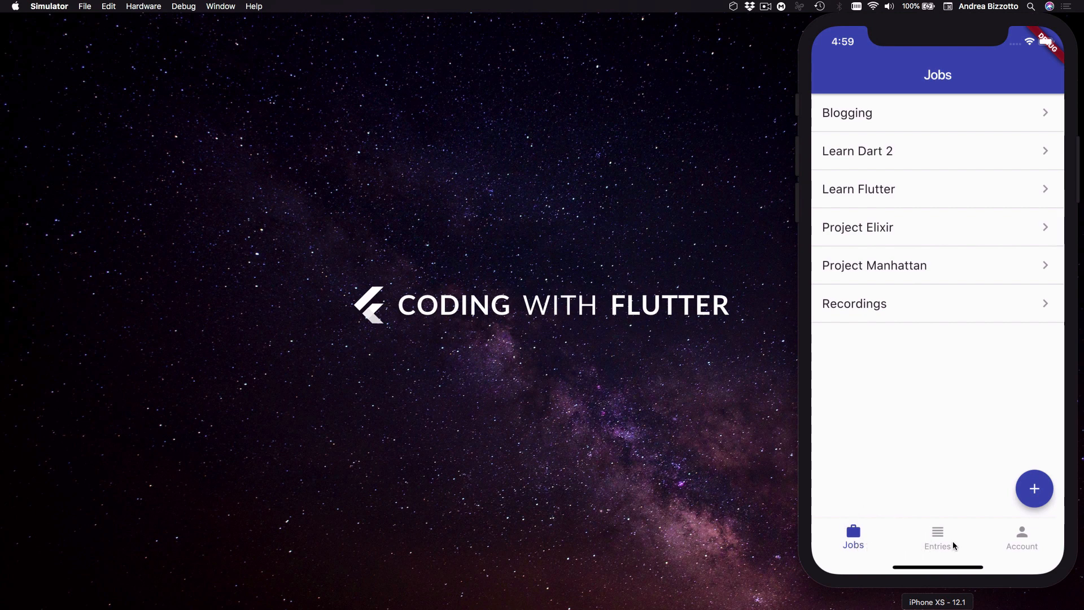
mouse_move(953, 427)
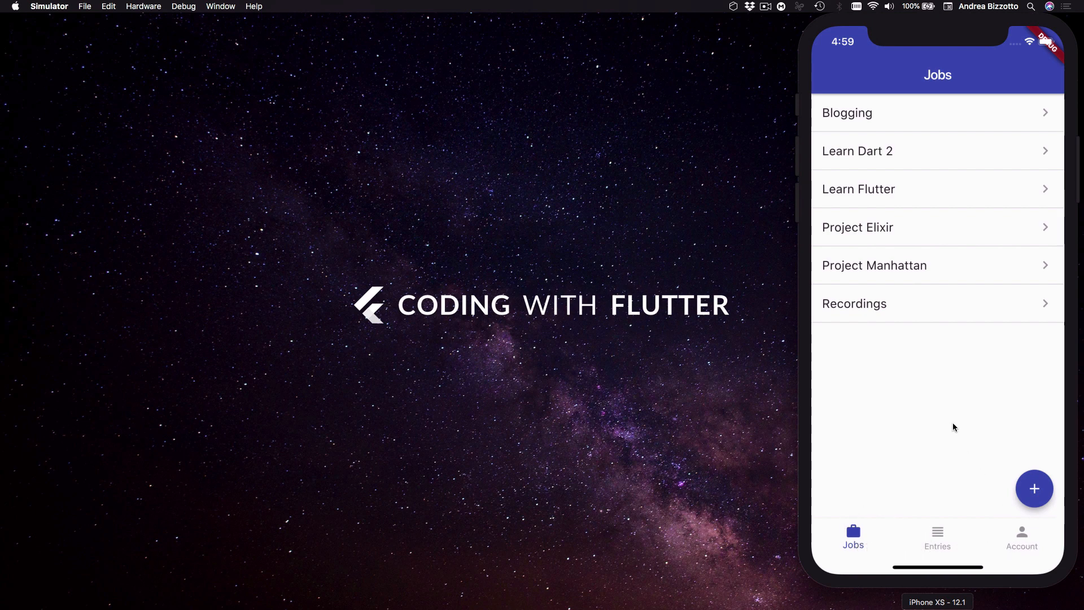
mouse_move(974, 247)
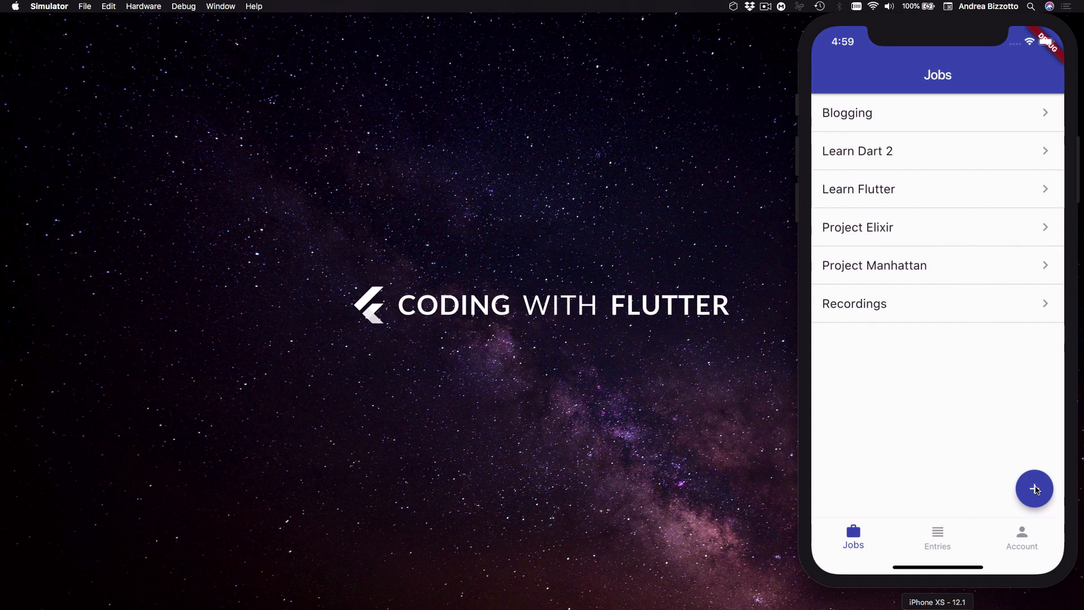
Create a new job named Learn Firebase with a rate of 30
click(1034, 488)
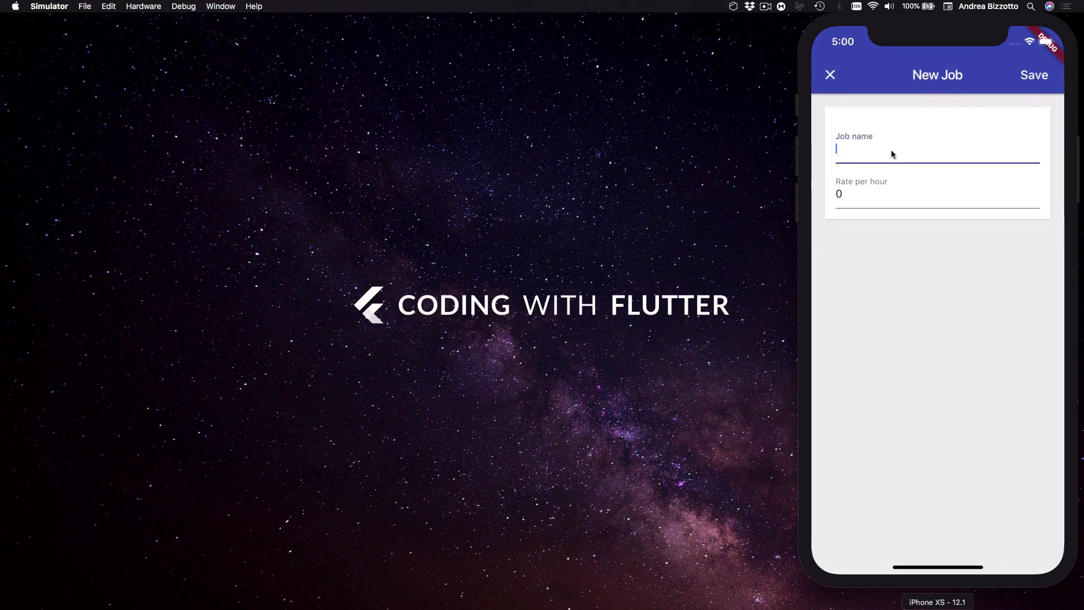
text(Learn Firebase)
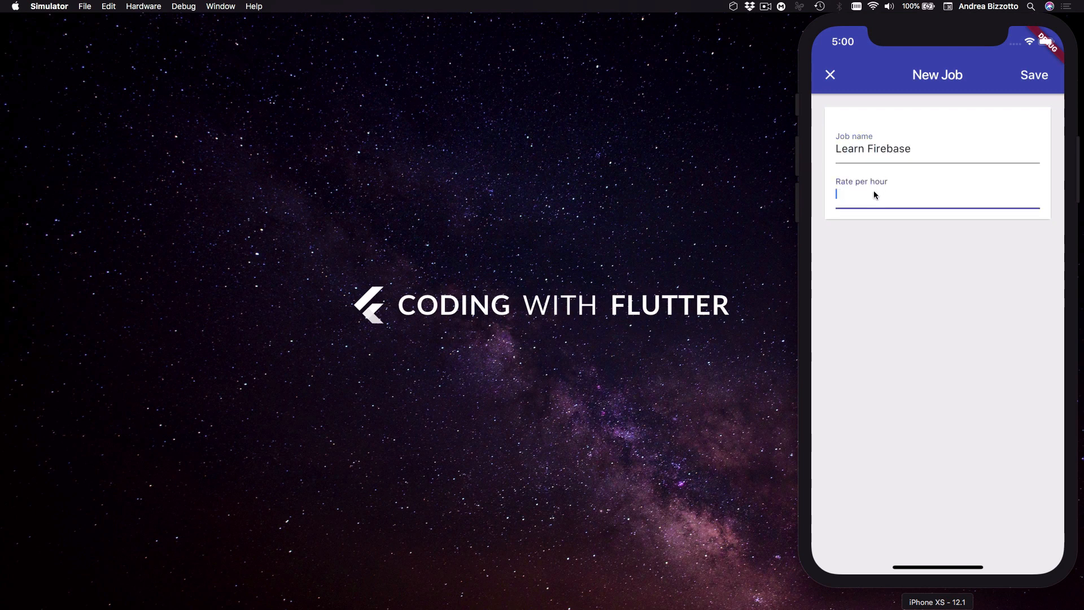
text(30)
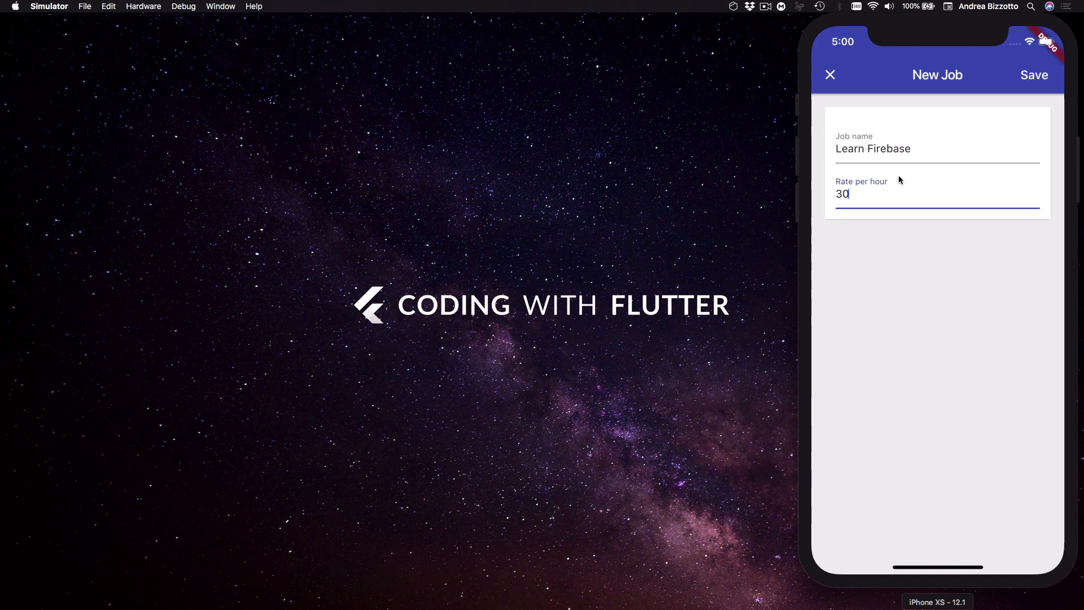
click(1034, 75)
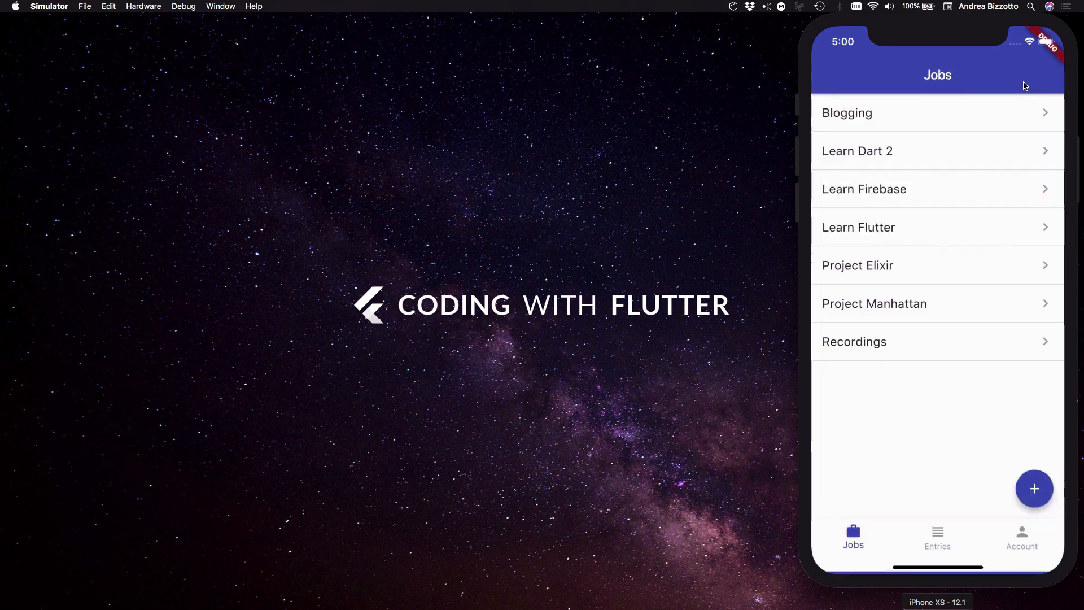
mouse_move(901, 194)
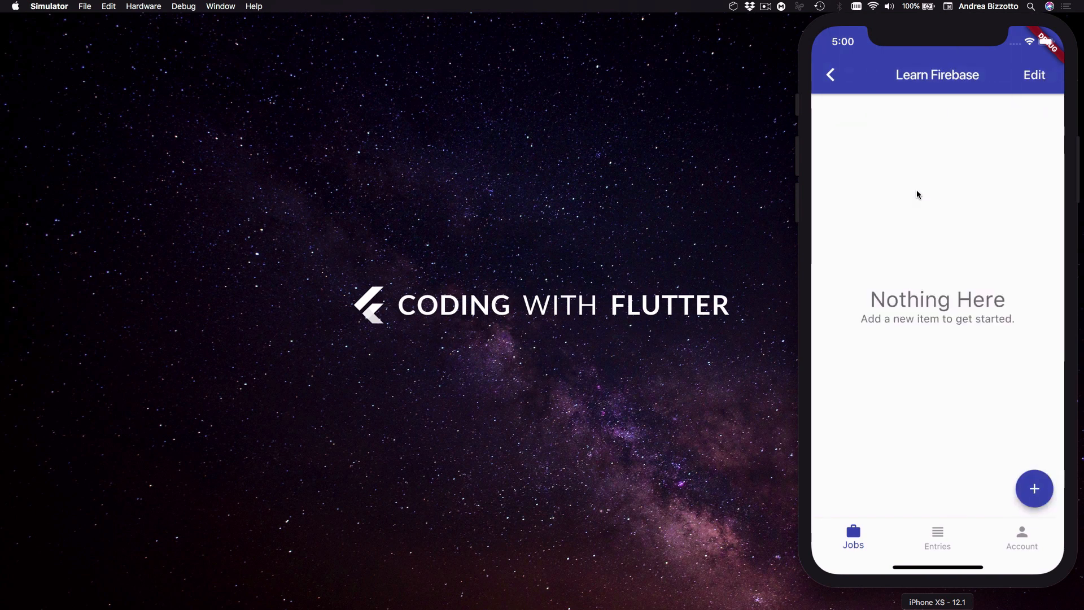
mouse_move(924, 378)
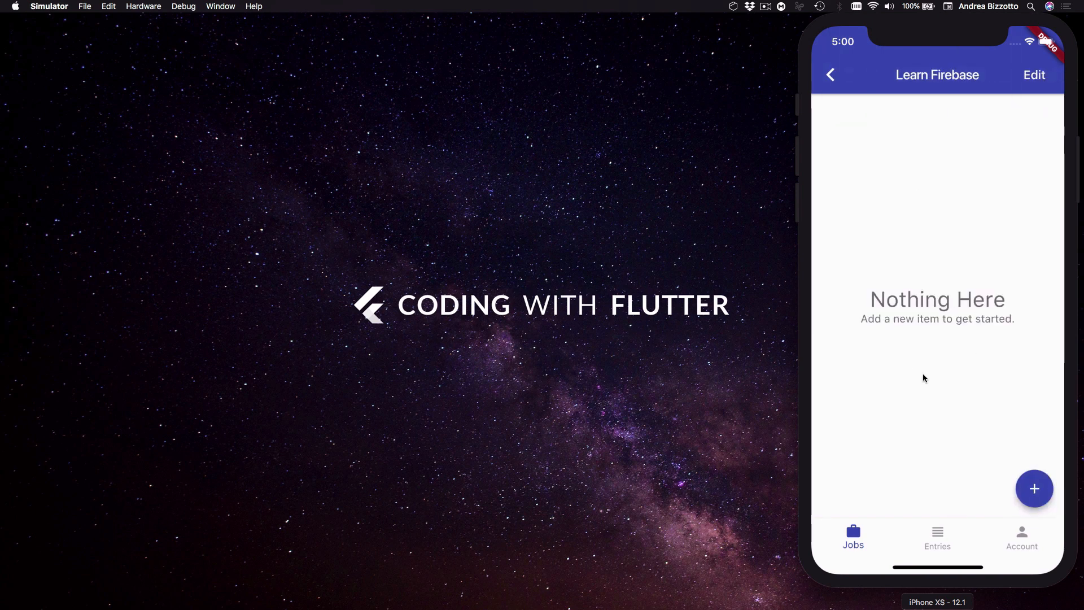
mouse_move(949, 479)
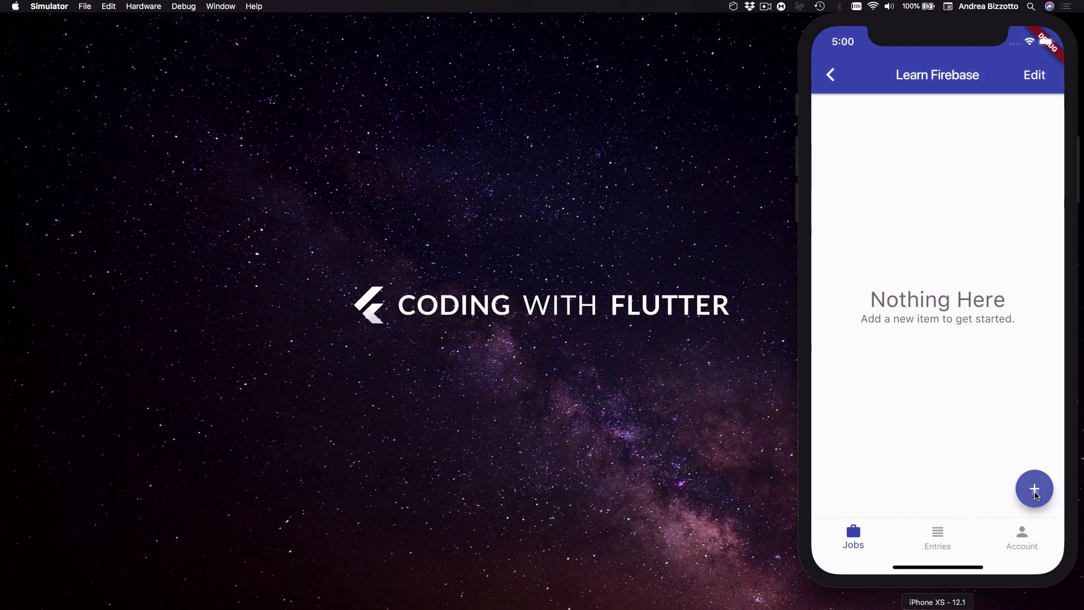
Add and save a 'First tutorial' entry ending at 10:00 PM, then return to the job page
click(1033, 488)
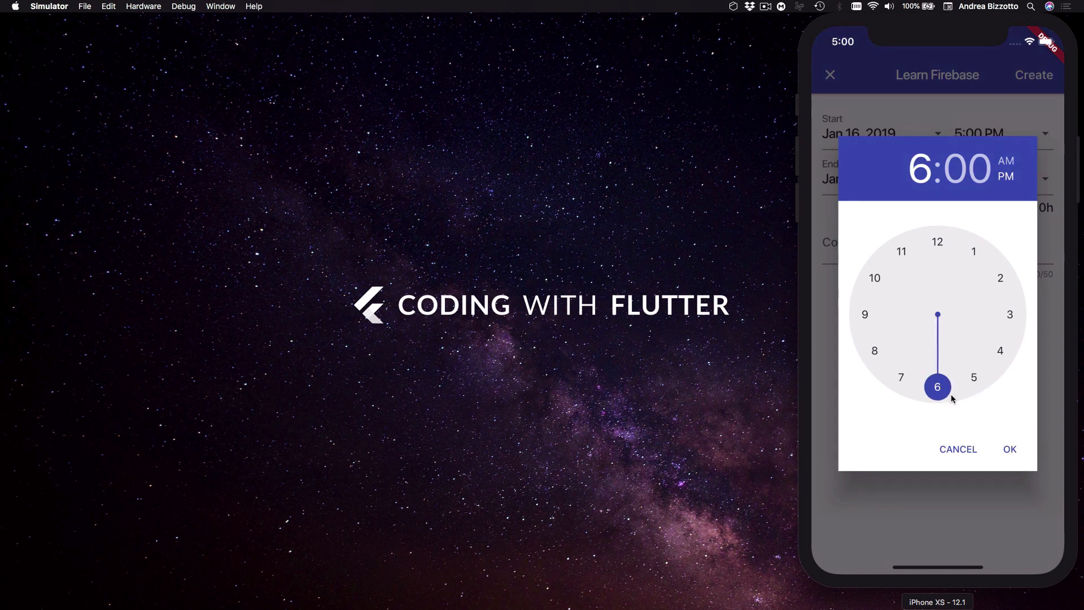
click(973, 377)
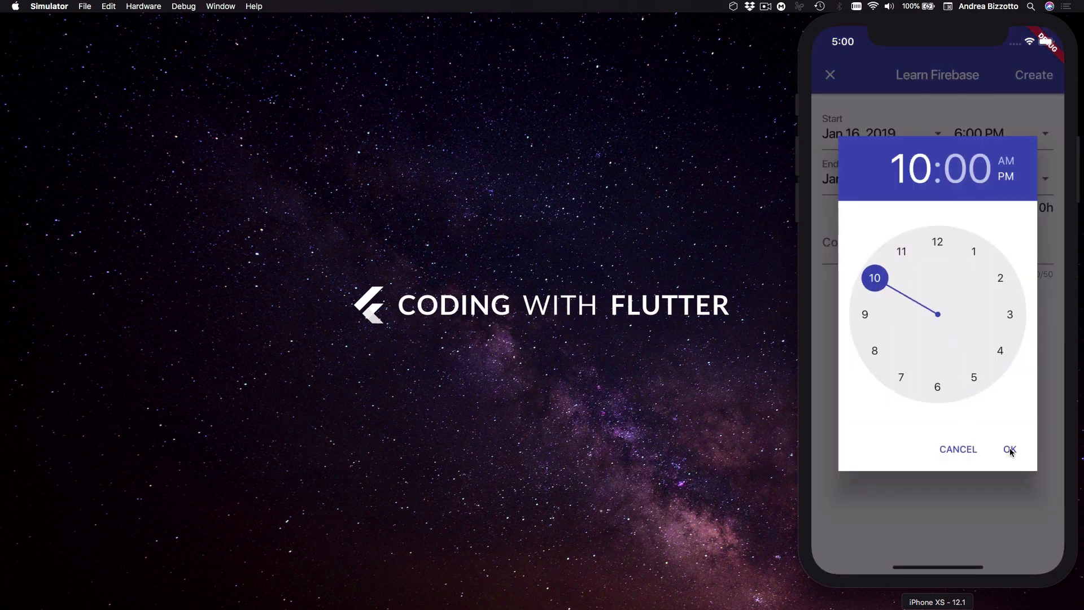
click(1010, 449)
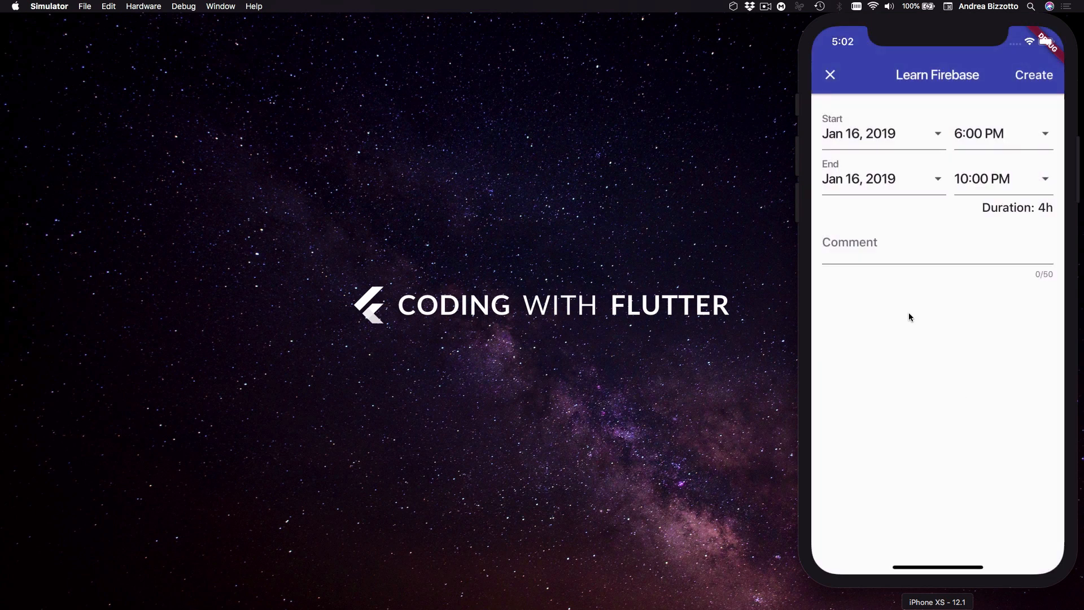
text(F)
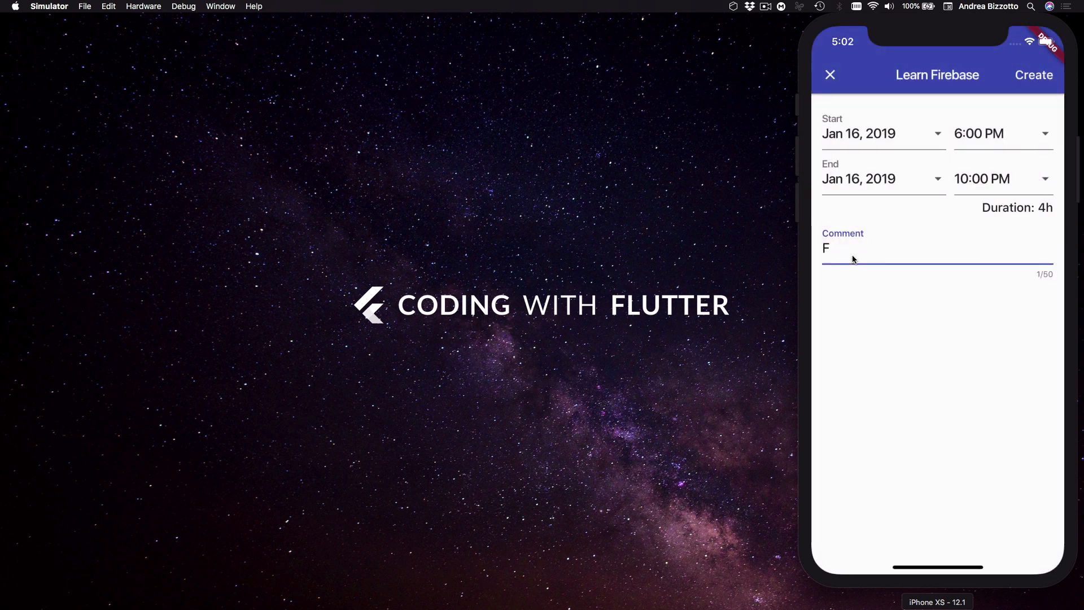
text(irst tutor)
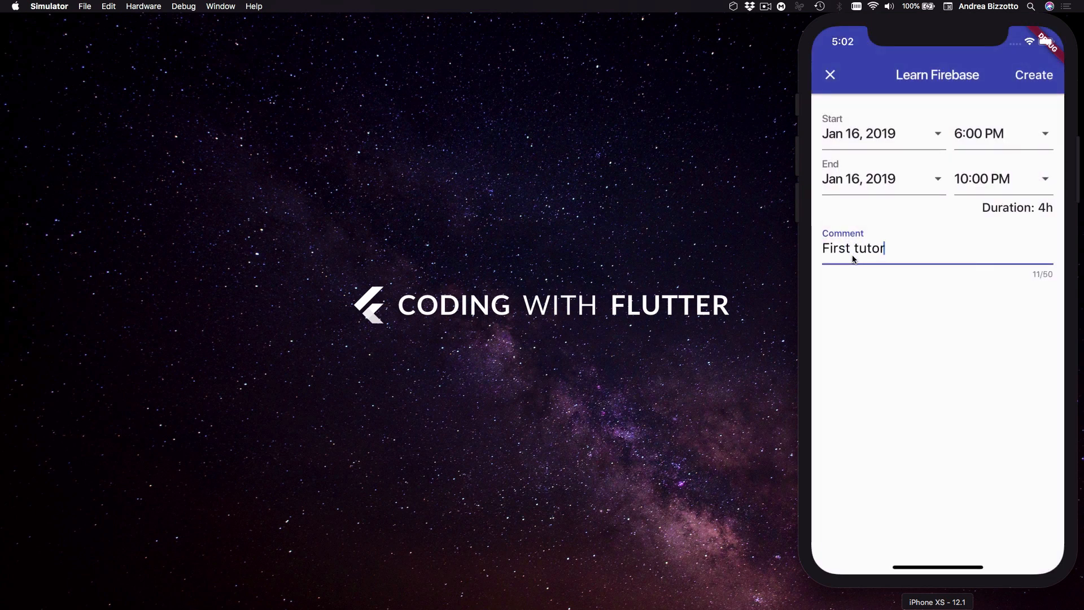
text(ial)
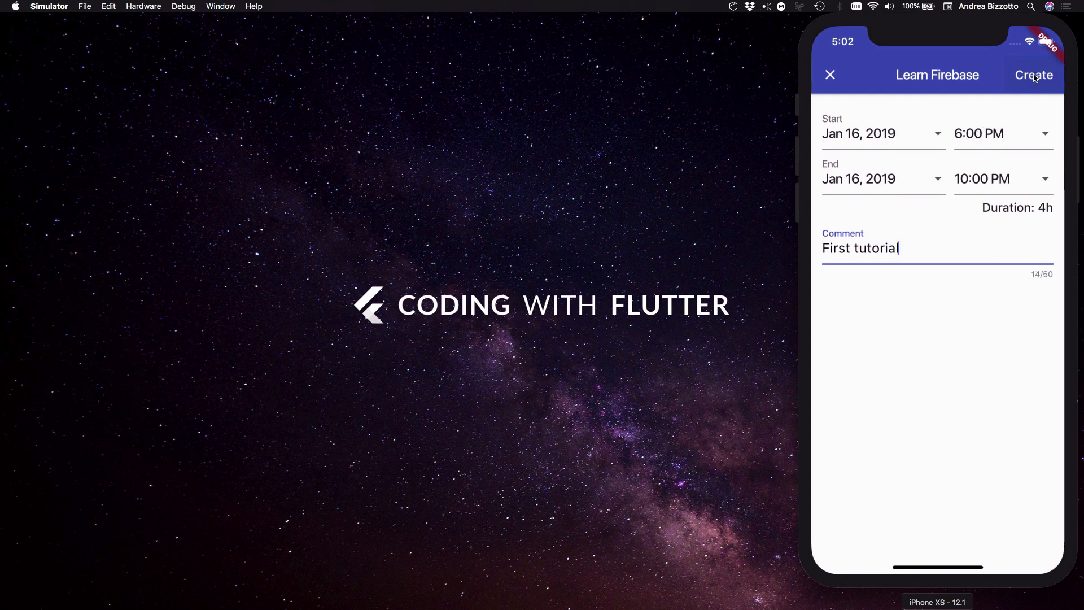
click(1032, 75)
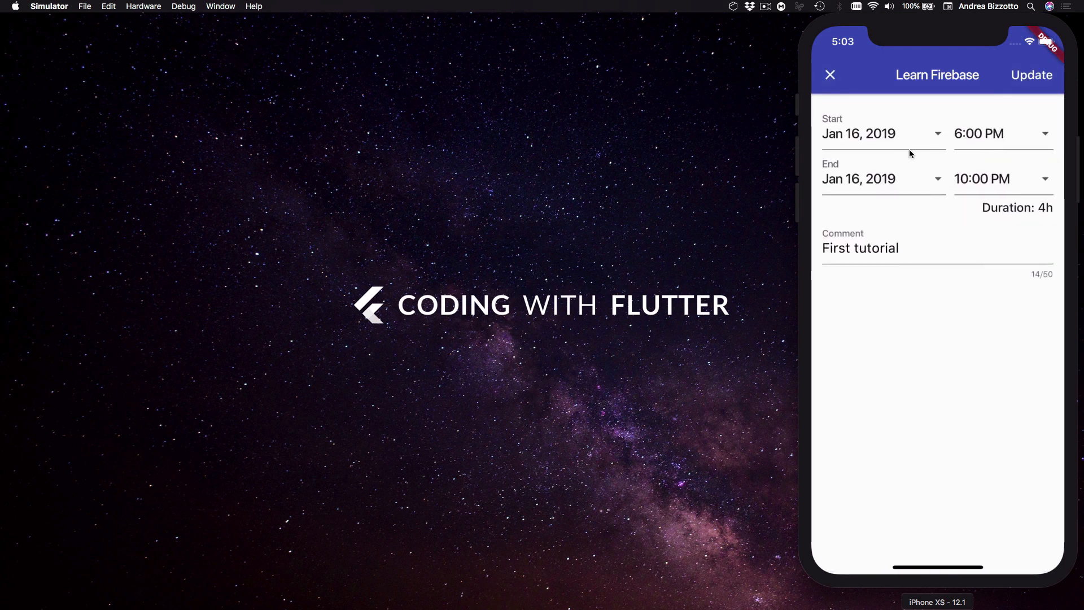
click(1030, 75)
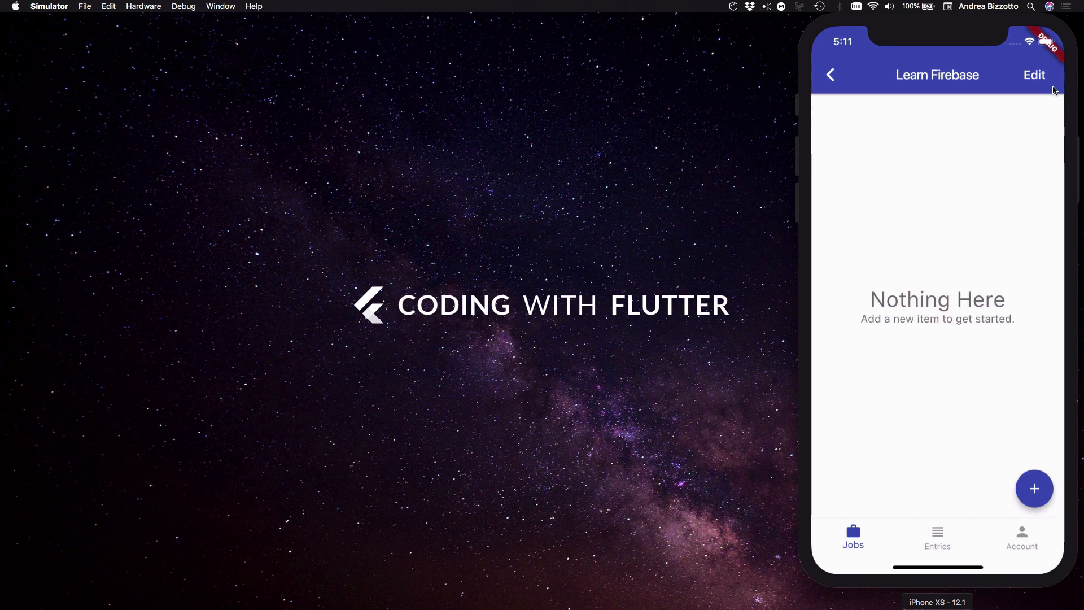
Rename the job to Learn Firebase Auth, return to Jobs, then open and cancel New Job
click(1034, 75)
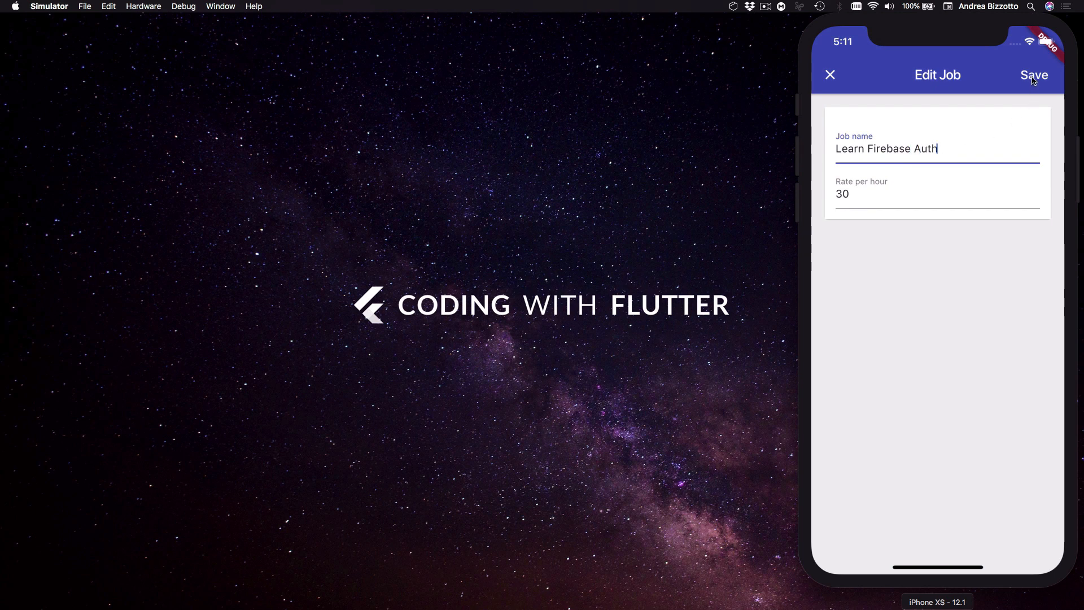
click(1032, 75)
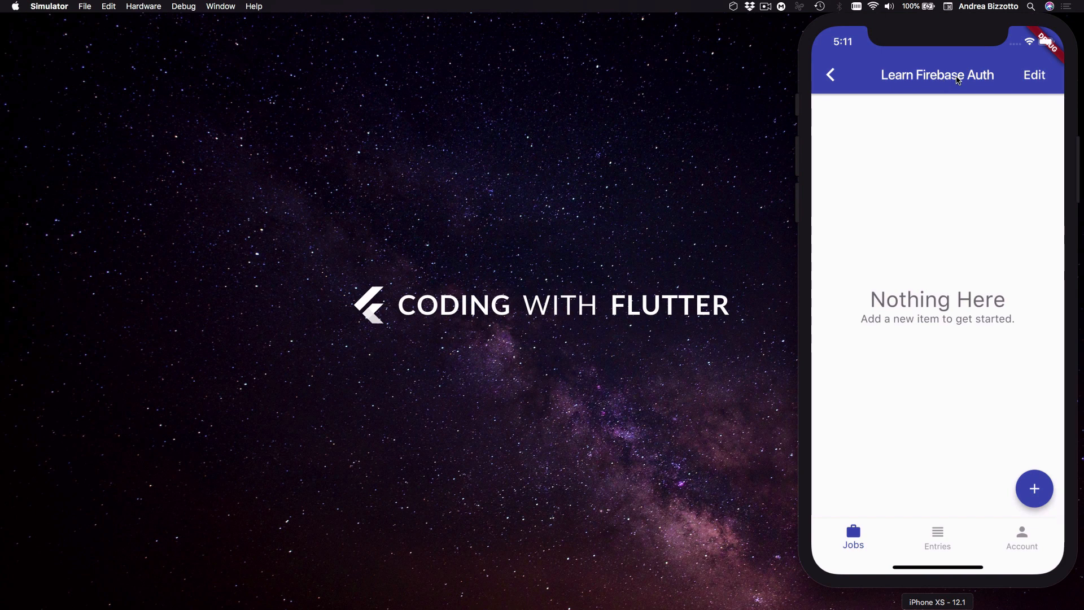
click(831, 74)
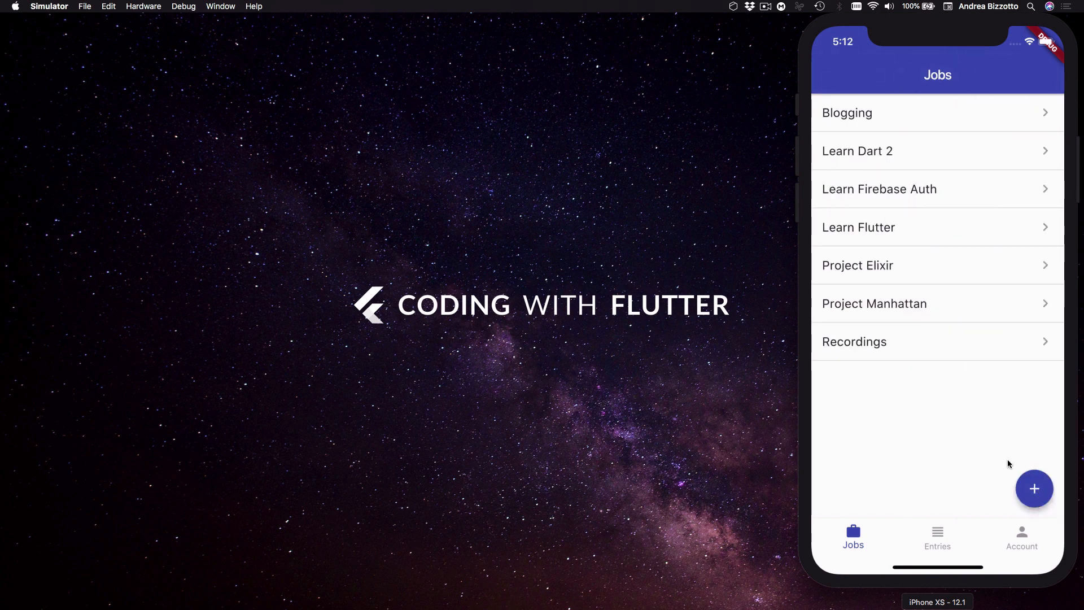
click(1034, 488)
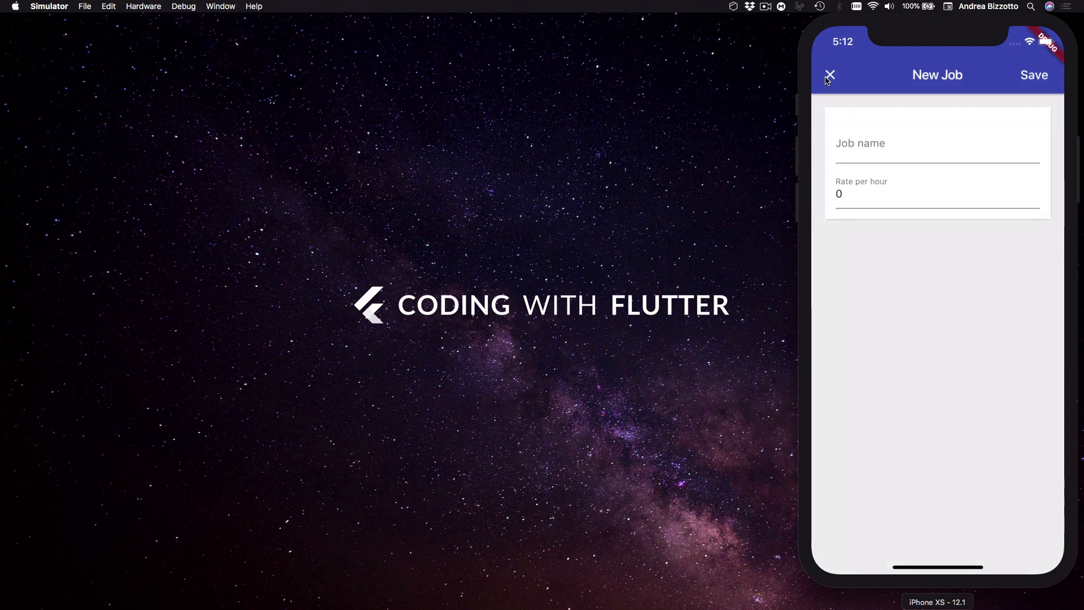
click(831, 74)
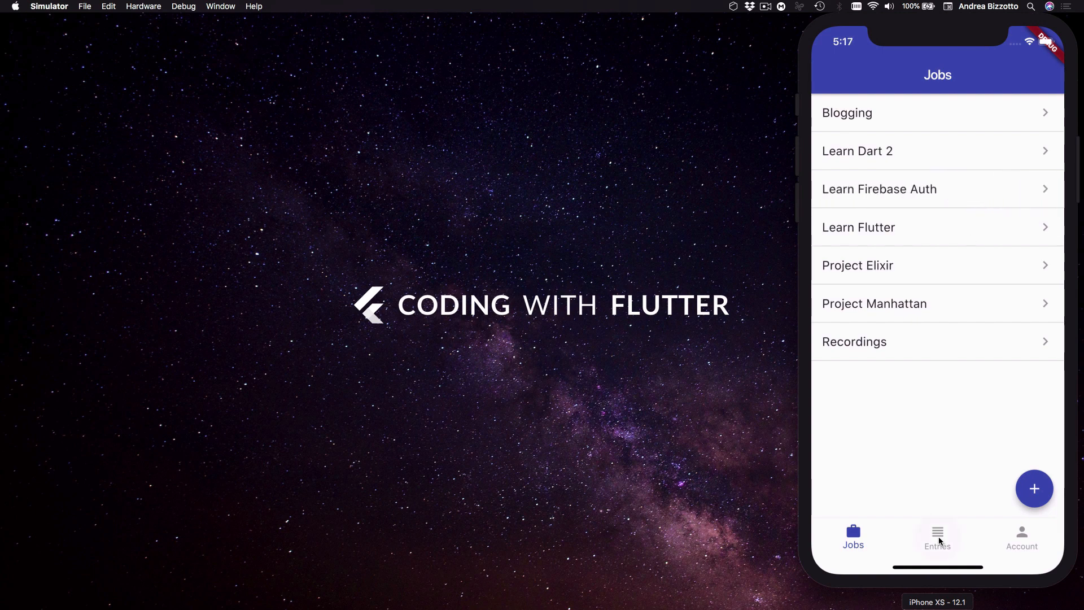
View the Entries summary, with All Entries totalling $435 and 15h
click(937, 537)
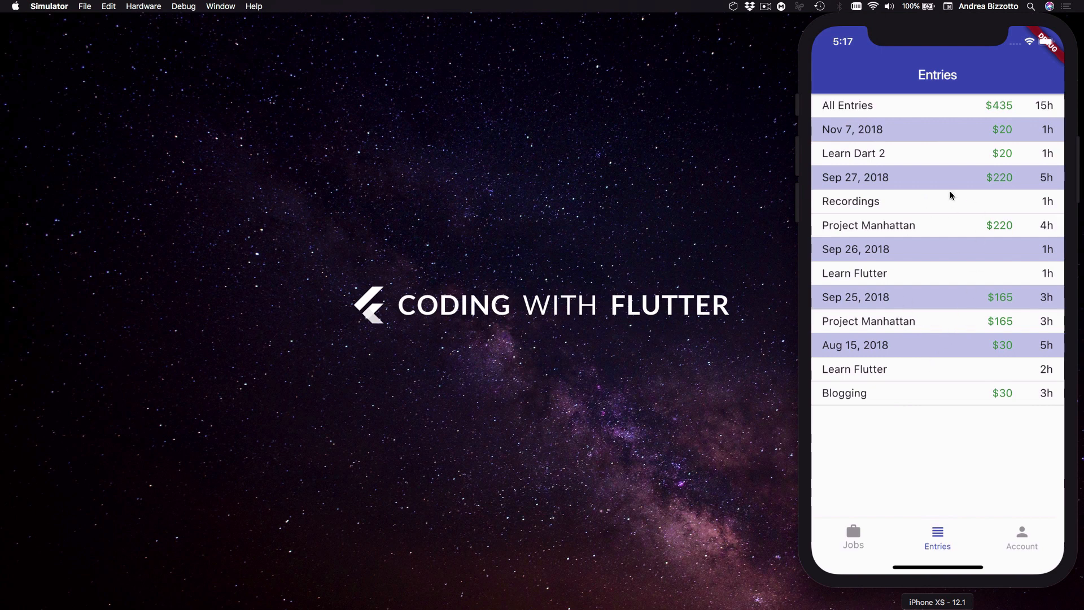
mouse_move(925, 175)
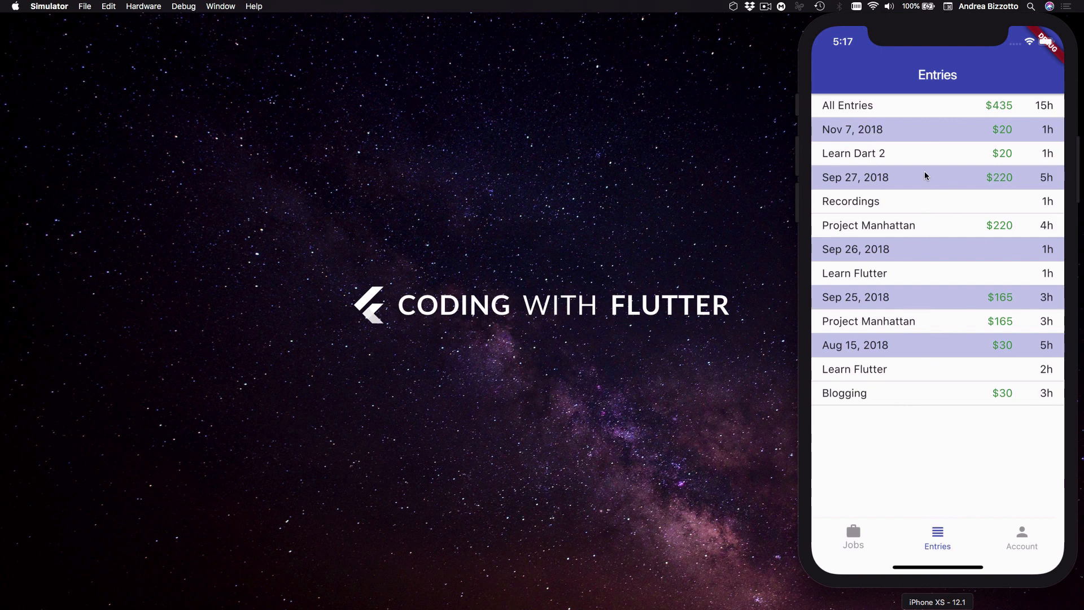
mouse_move(915, 174)
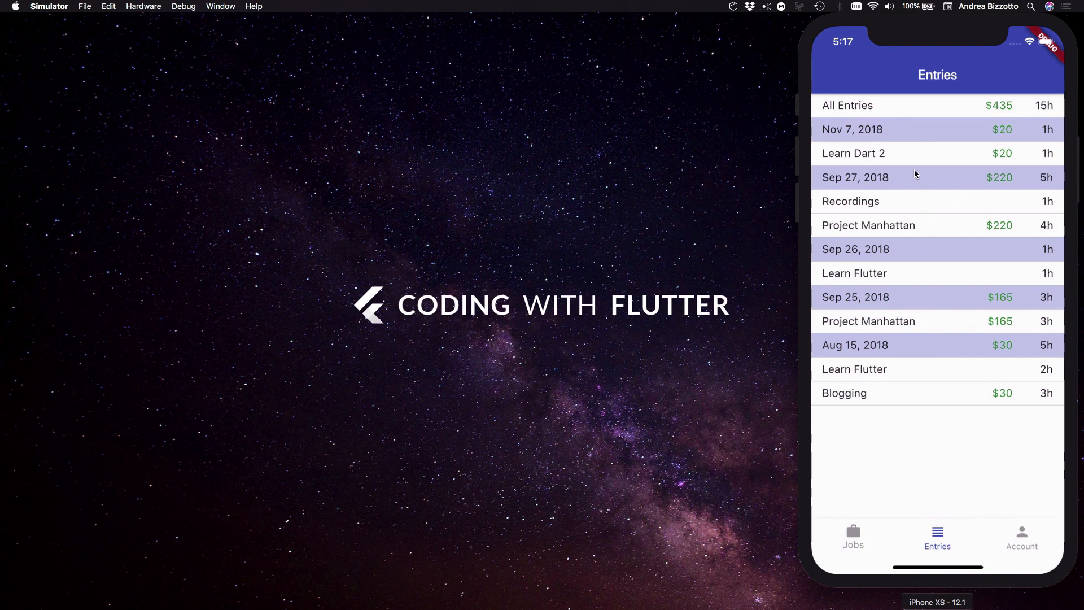
mouse_move(933, 191)
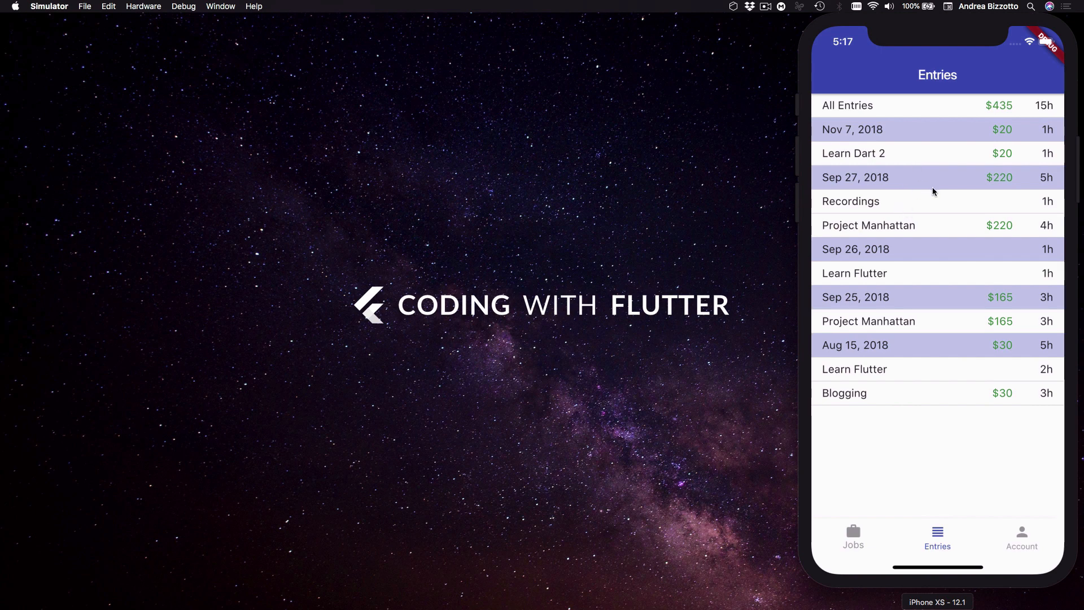
mouse_move(1039, 211)
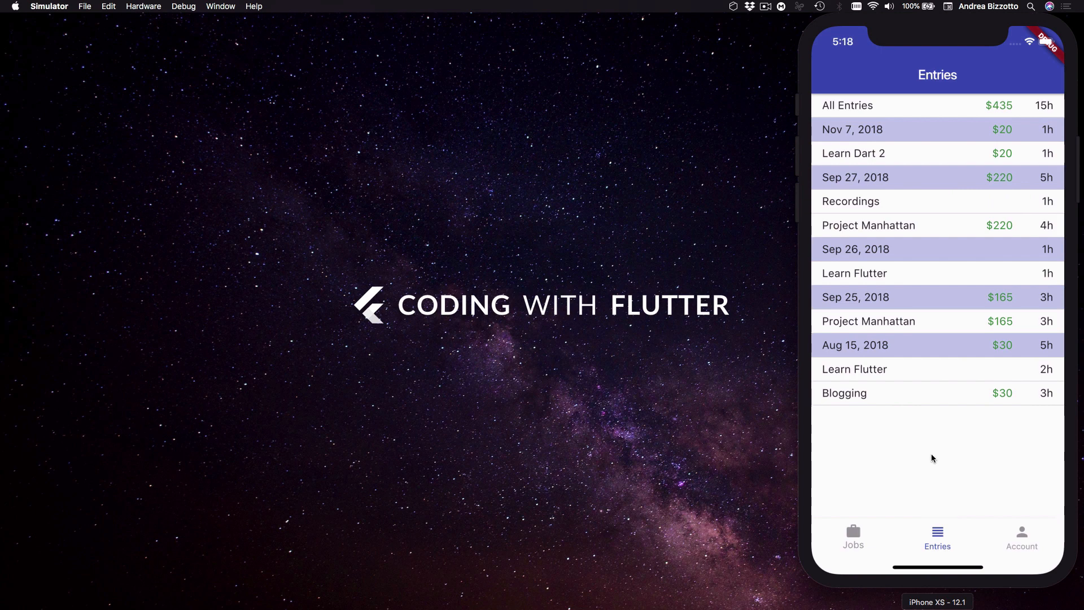
Log out from the Account page and confirm the Are you sure? alert
click(1021, 538)
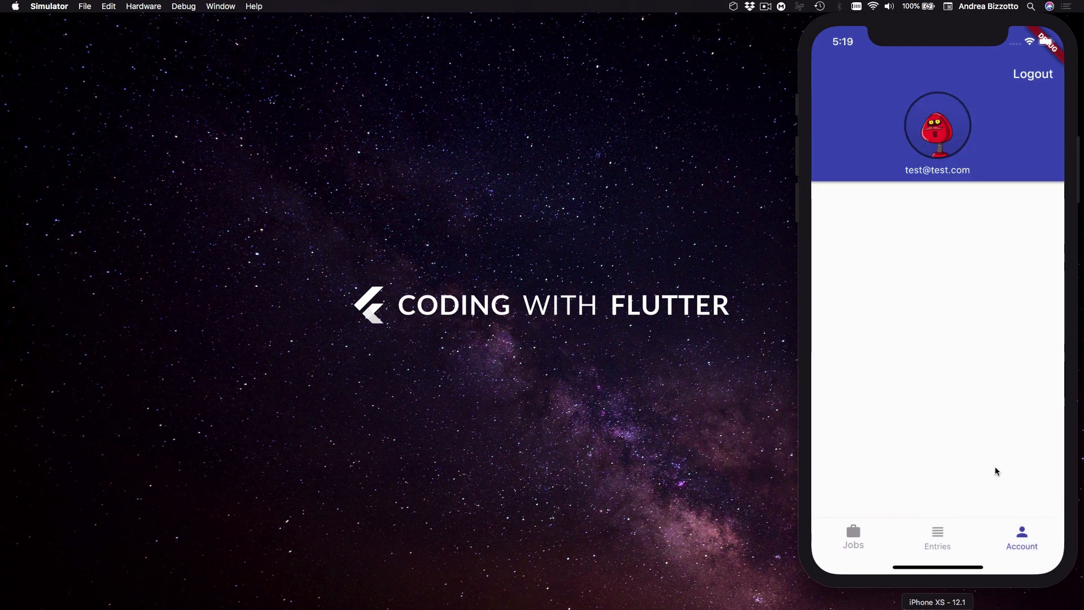
mouse_move(922, 254)
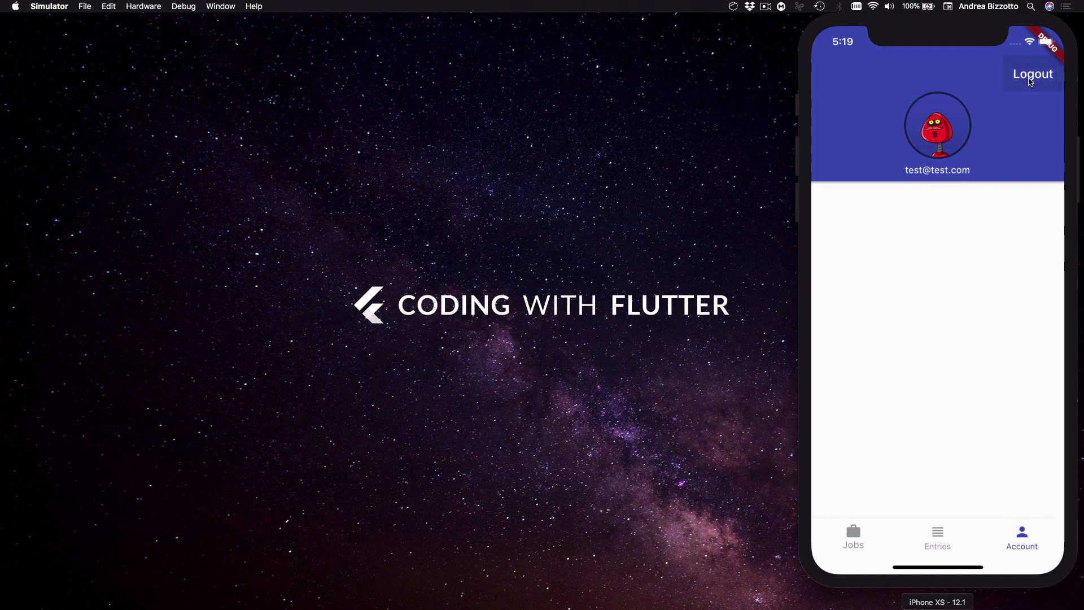
click(1033, 73)
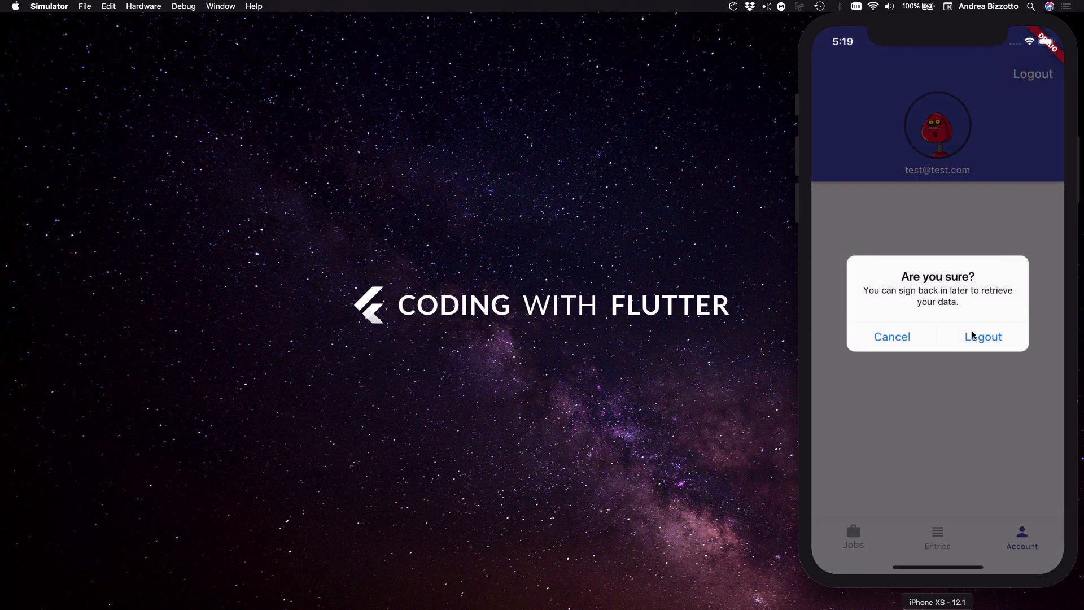
click(983, 337)
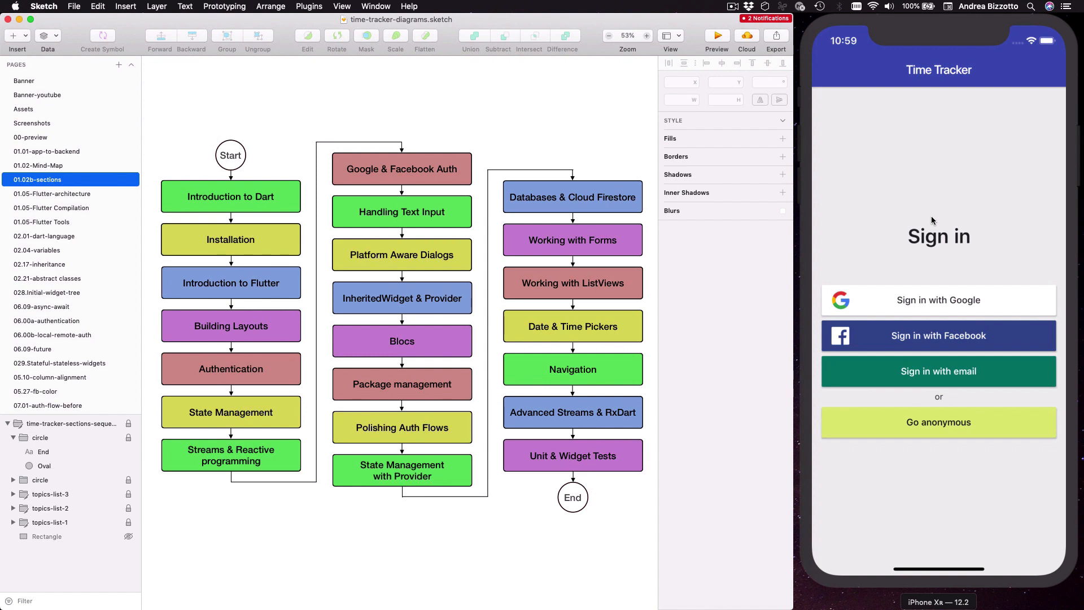
mouse_move(939, 239)
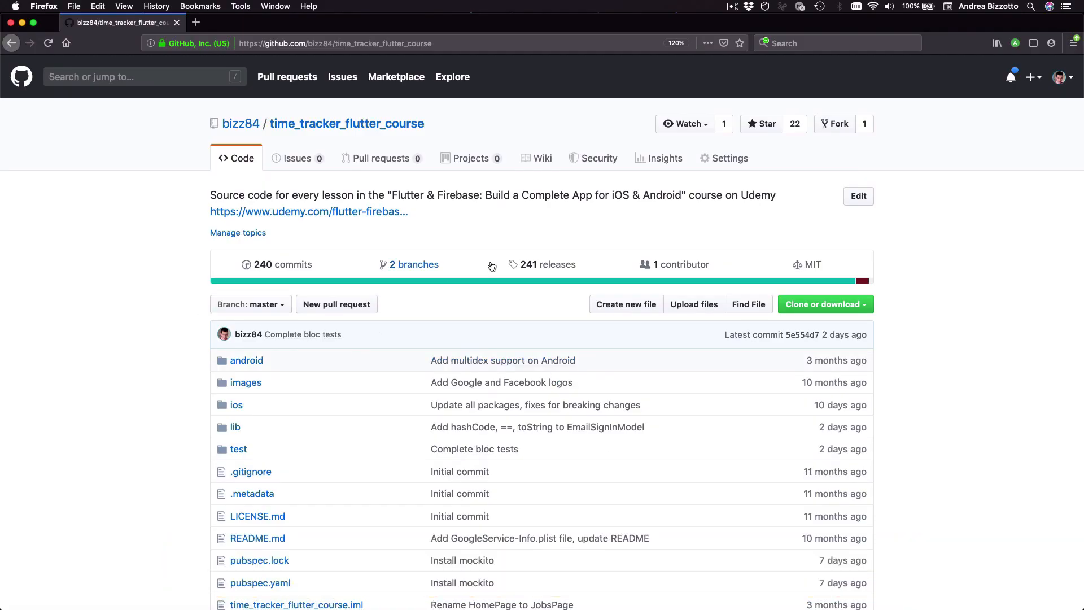
Open the time_tracker_flutter_course releases list, topped by 25.38-complete-bloc-tests
click(549, 264)
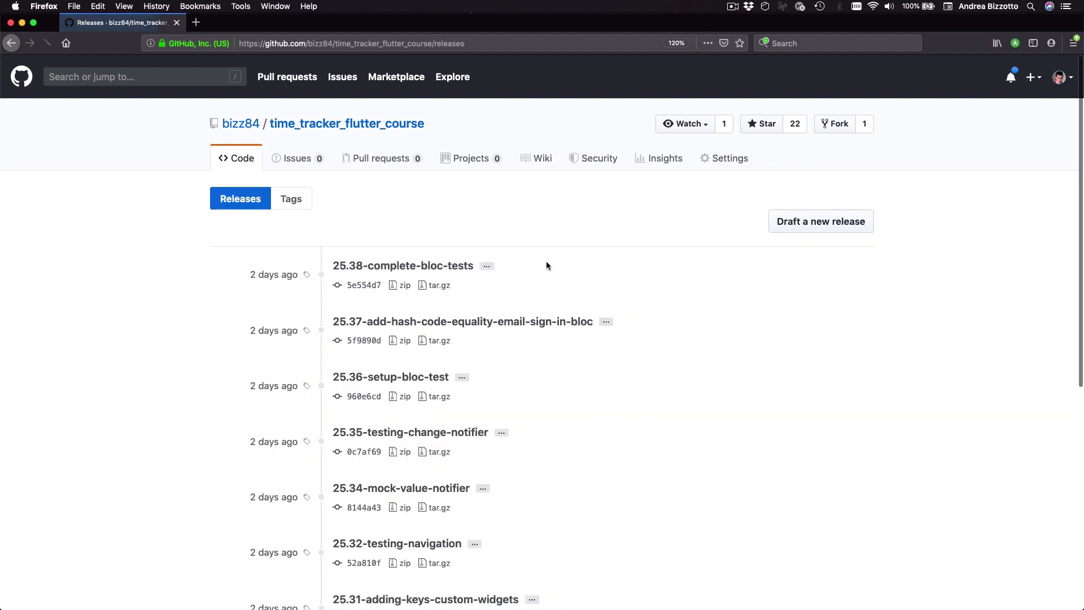
mouse_move(387, 340)
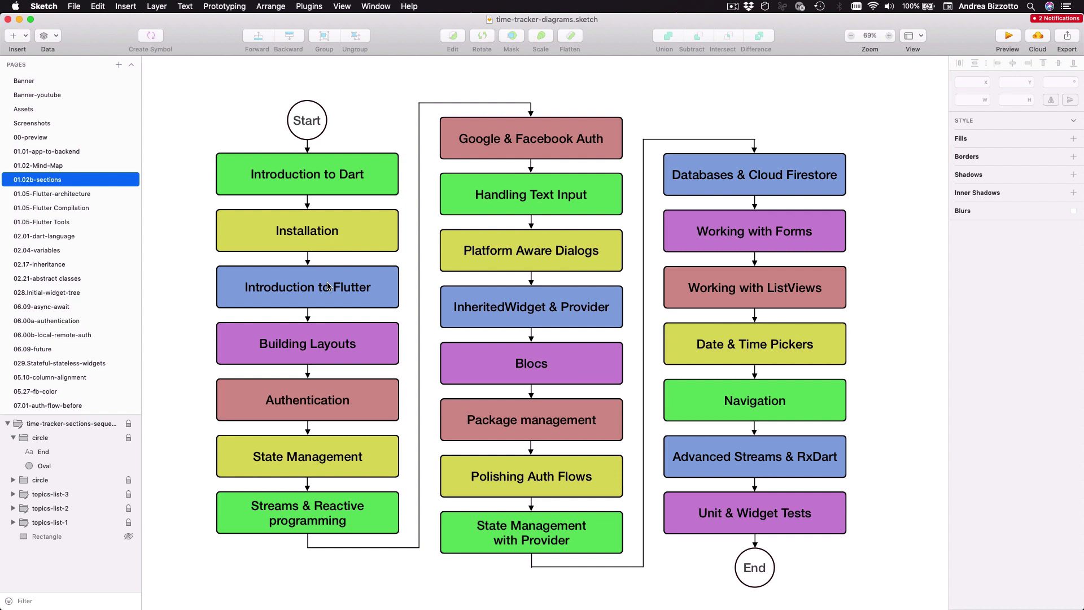
mouse_move(503, 400)
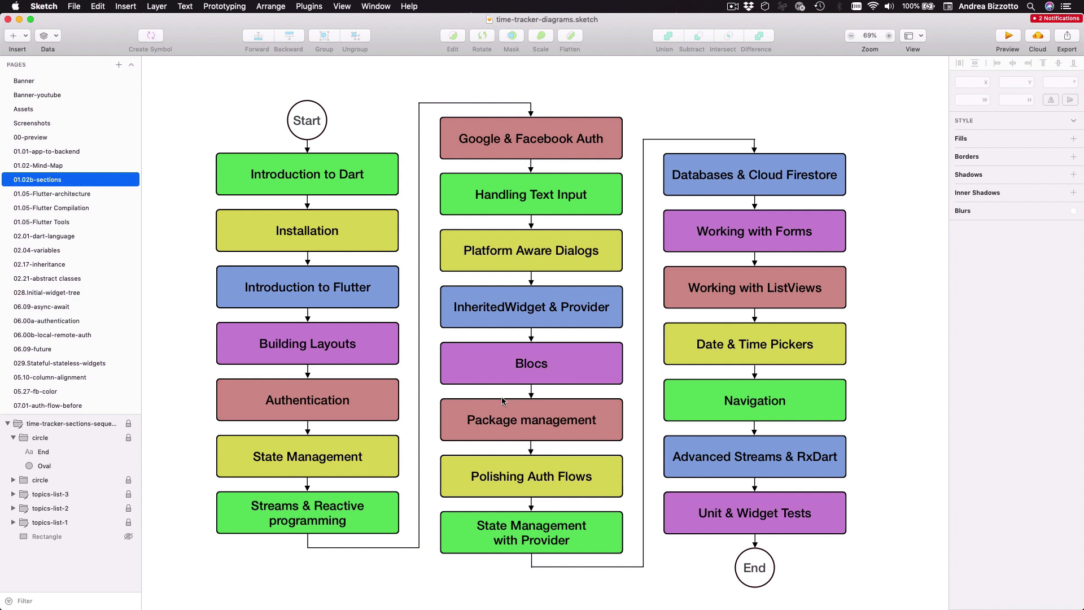
mouse_move(567, 422)
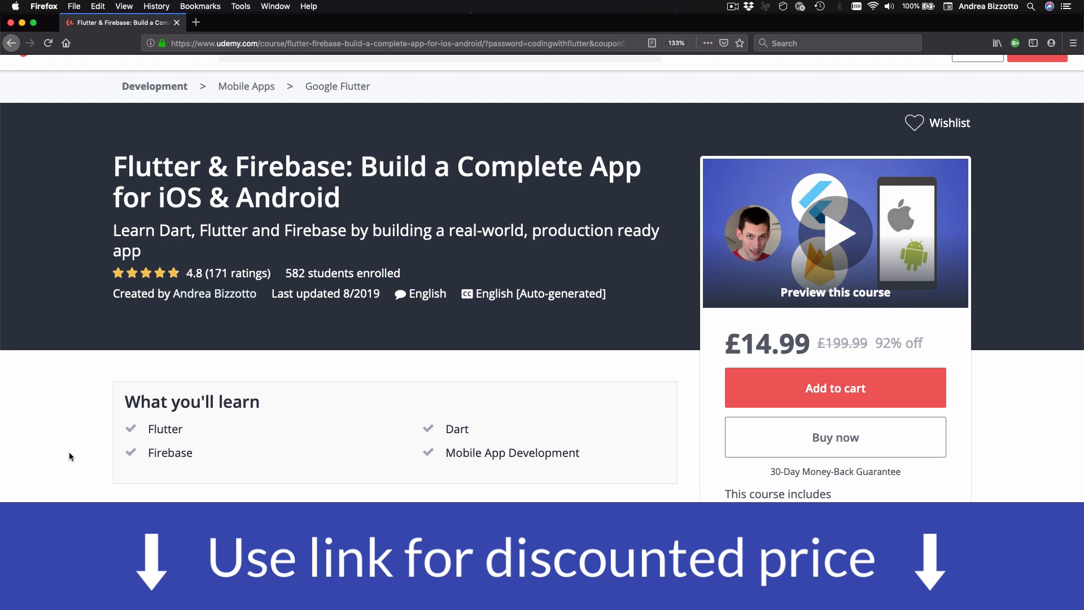
Scroll the Udemy course page down to What you'll learn and Course content
scroll(down, 3)
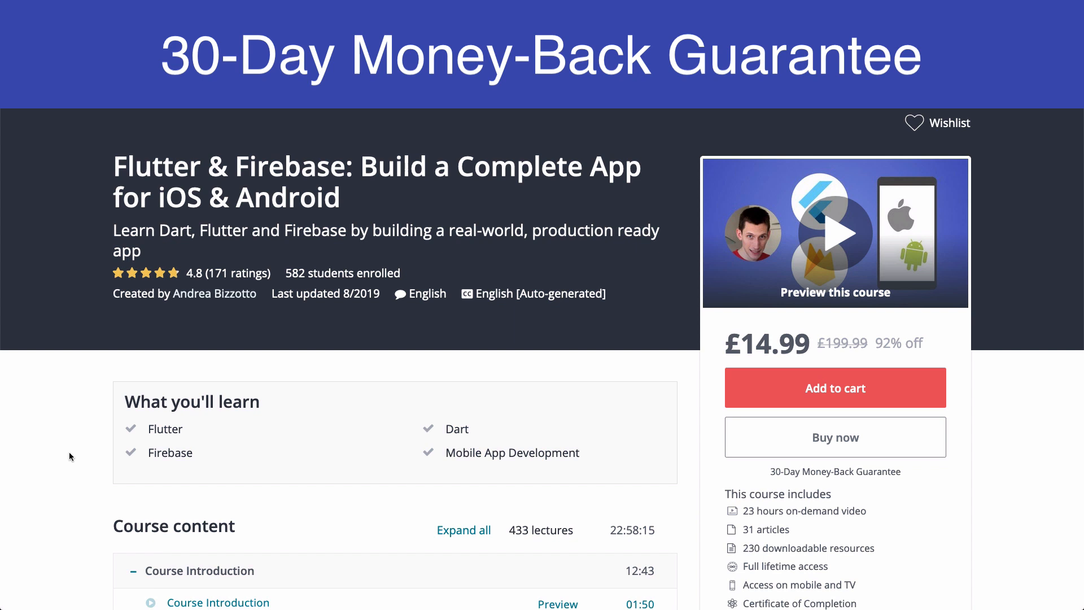